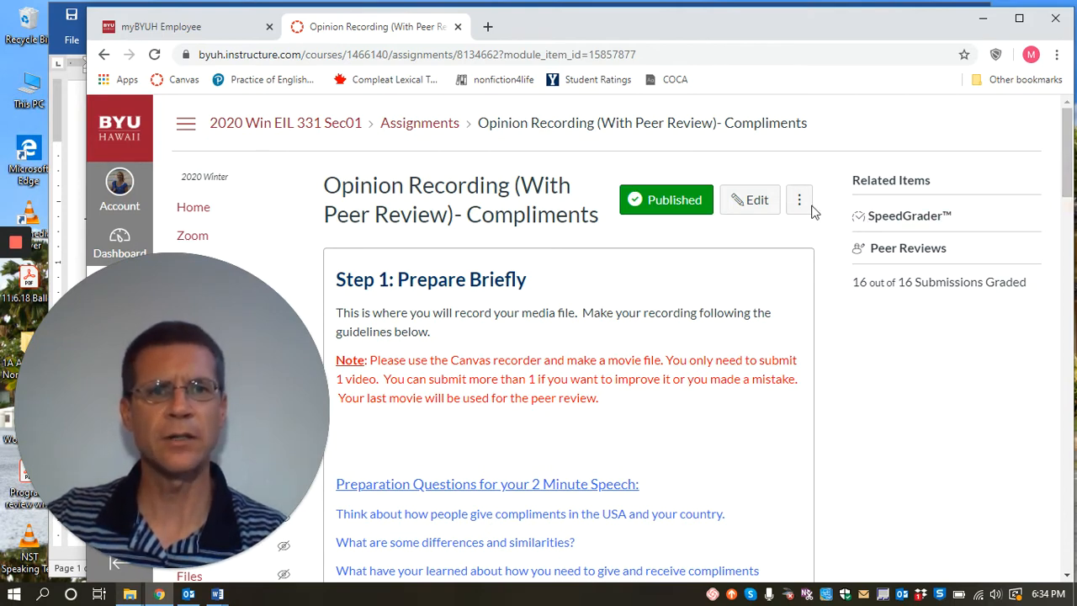
Edit the Opinion Recording assignment and scroll to its Peer Reviews section: required, automatically assigned, three per user
left_click(749, 199)
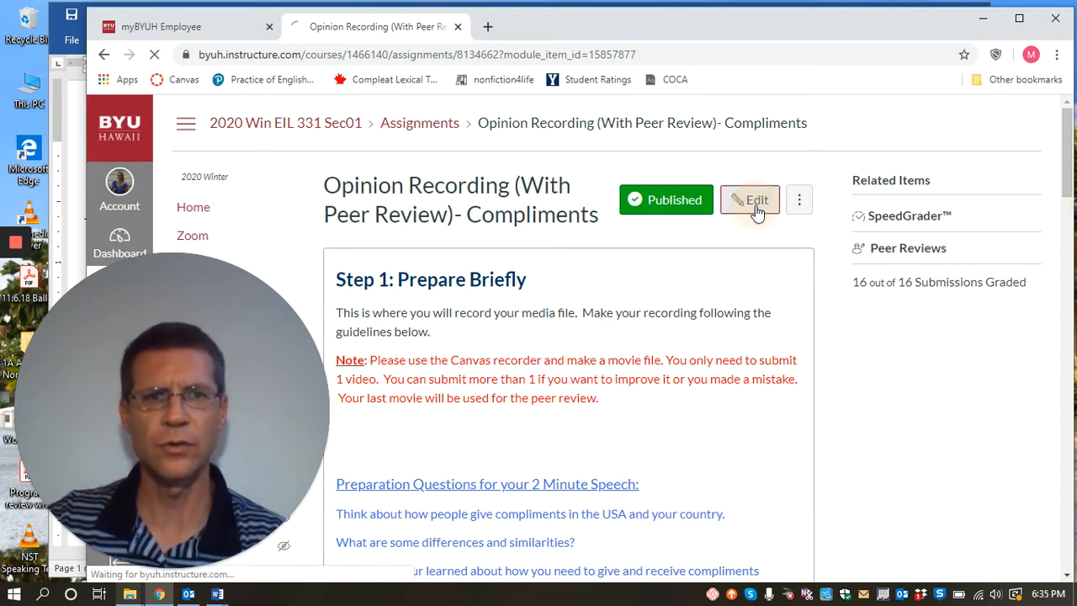
left_click(747, 199)
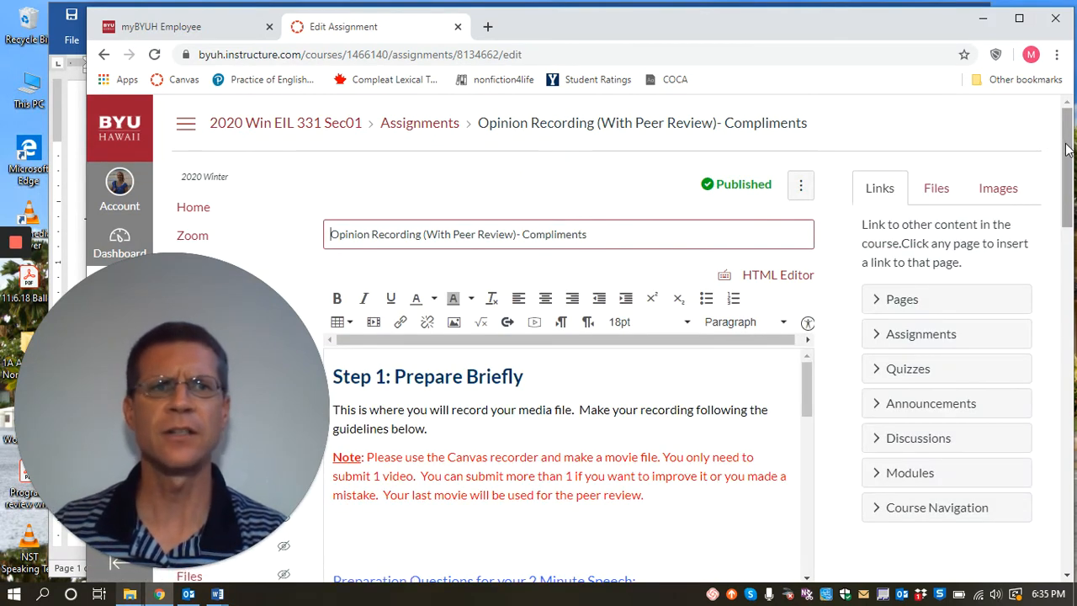
scroll("down", 3)
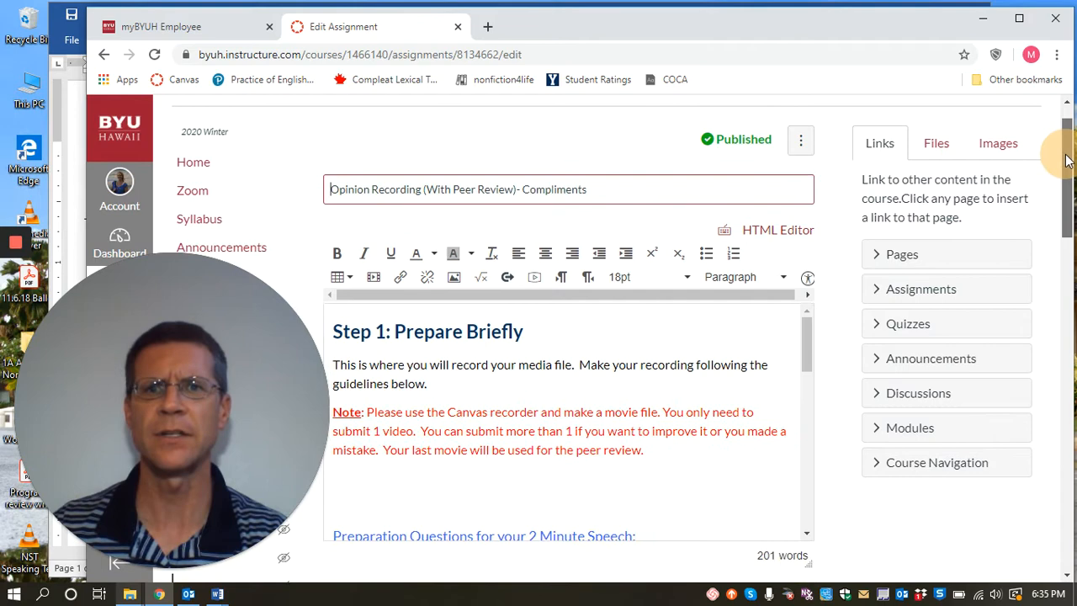
scroll("down", 3)
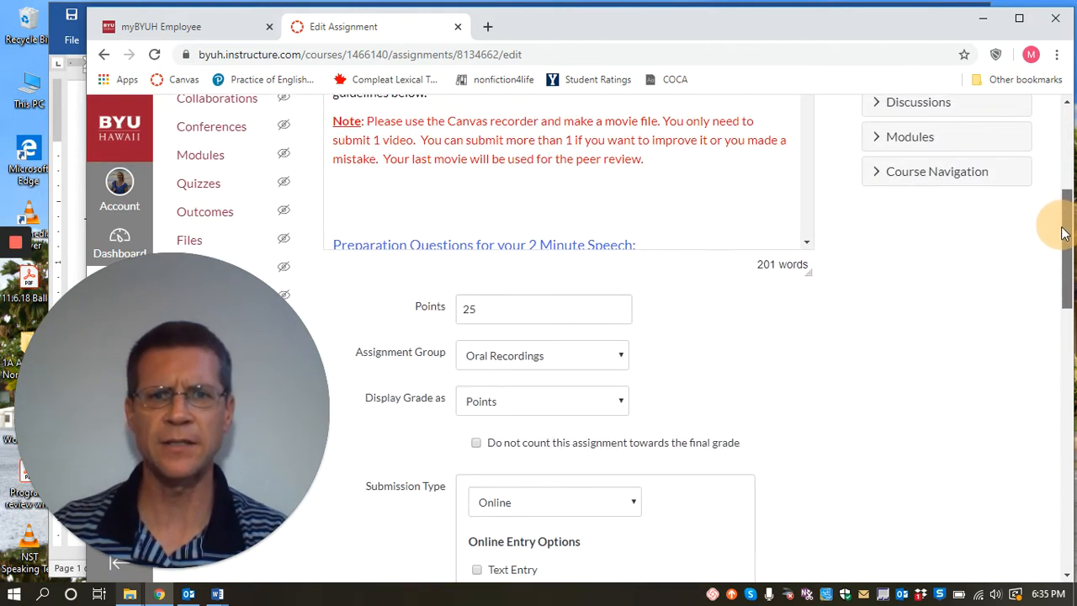
scroll("down", 3)
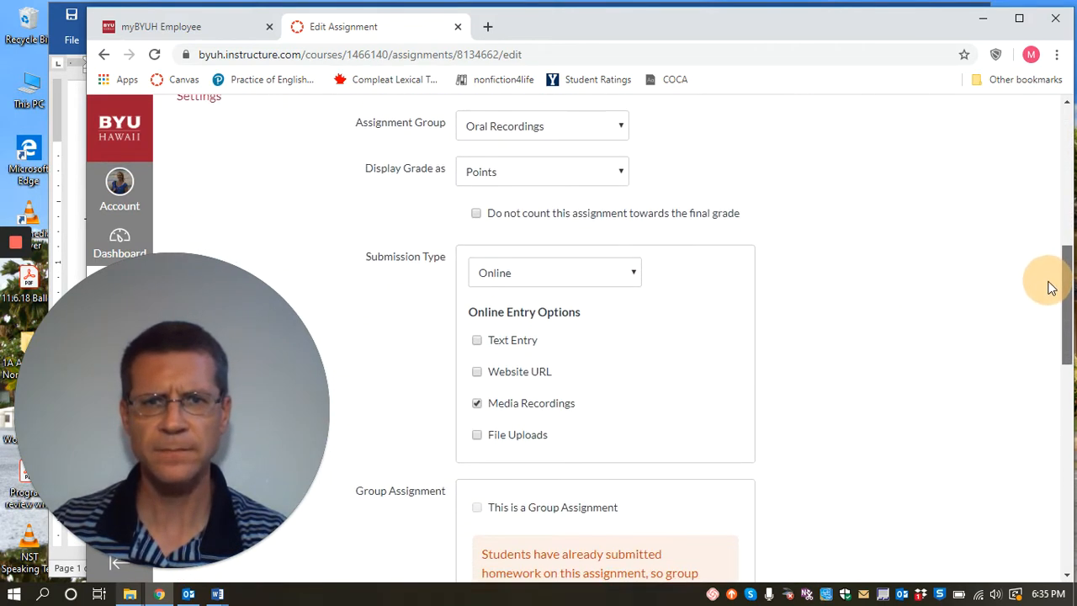
scroll("down", 3)
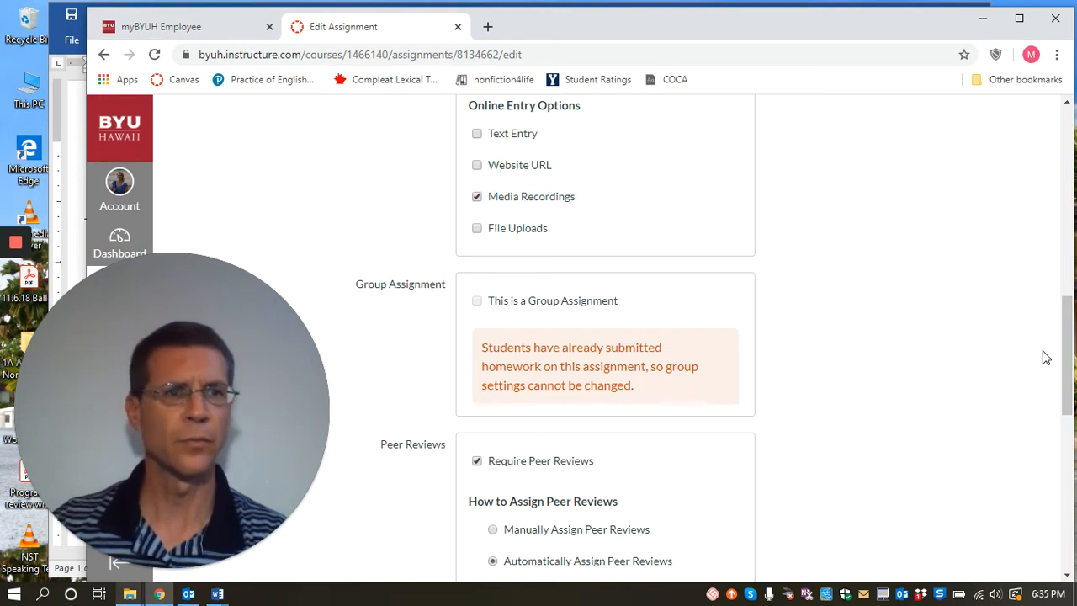
scroll("down", 3)
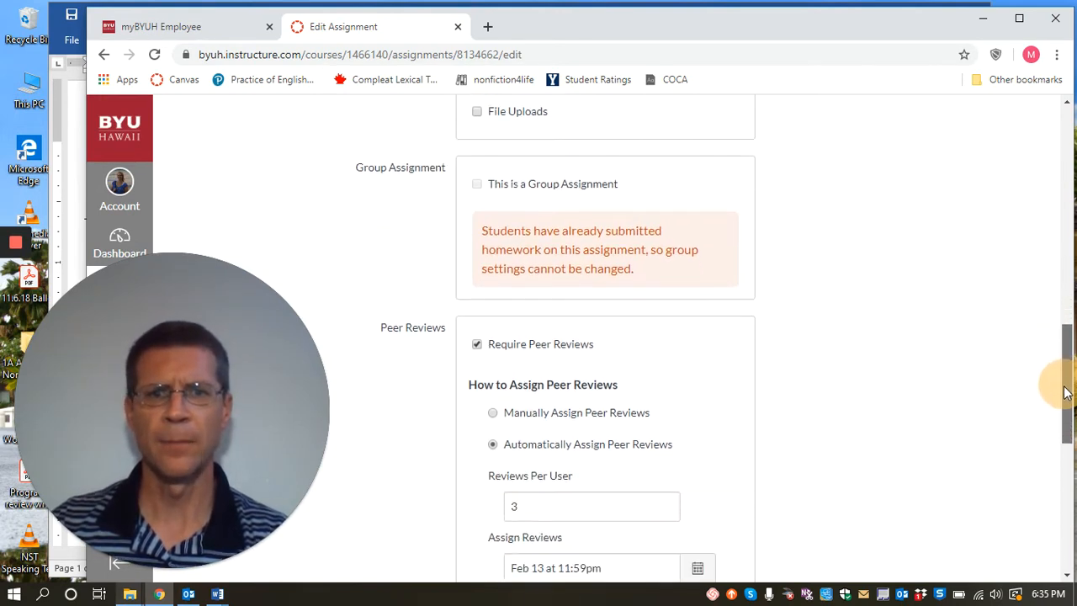
scroll("down", 3)
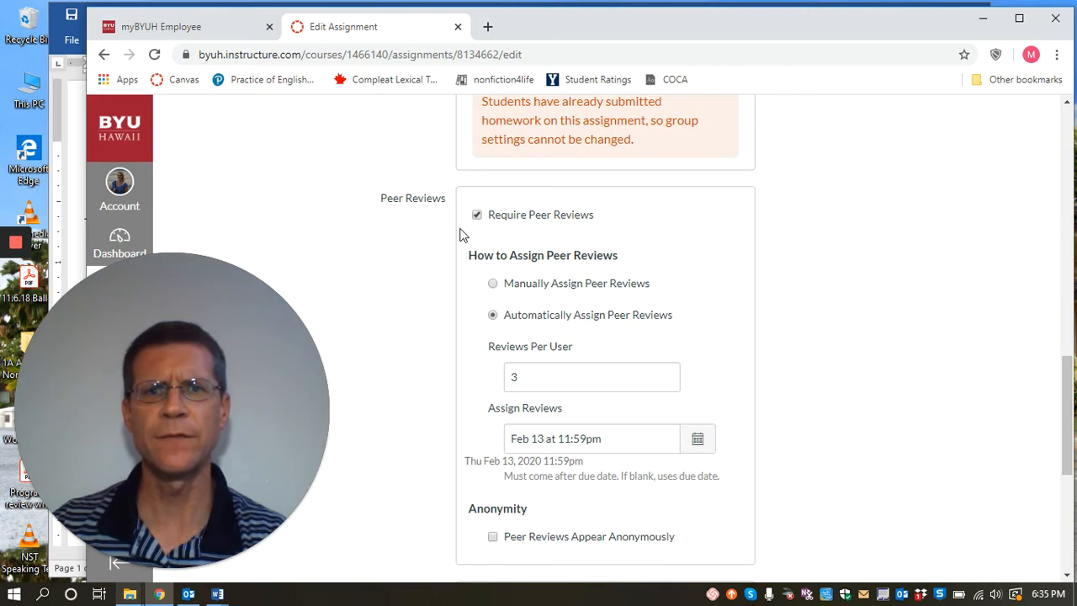
mouse_move(556, 218)
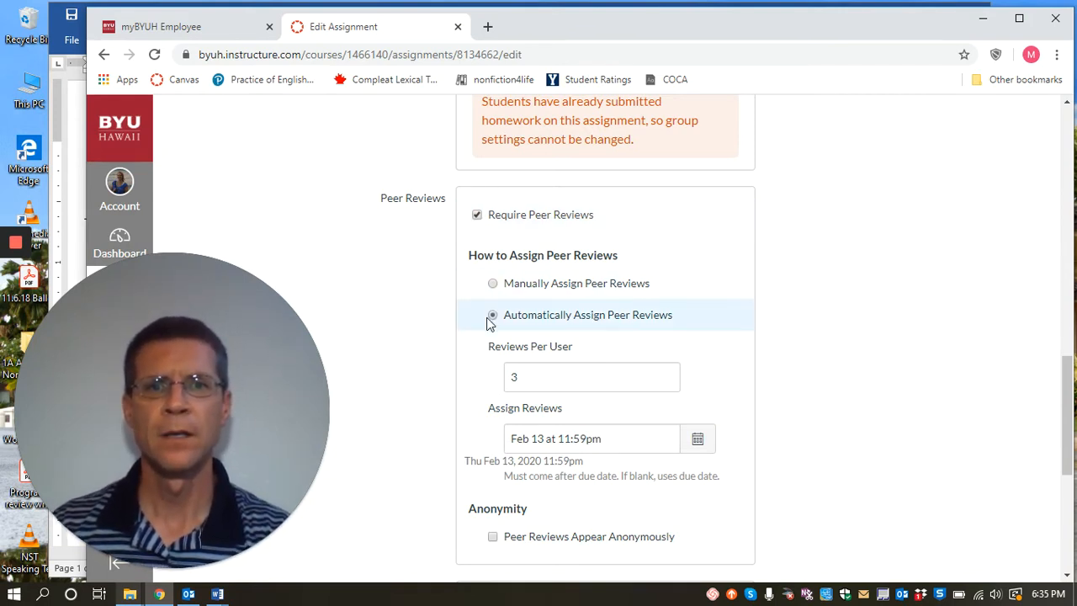
mouse_move(508, 290)
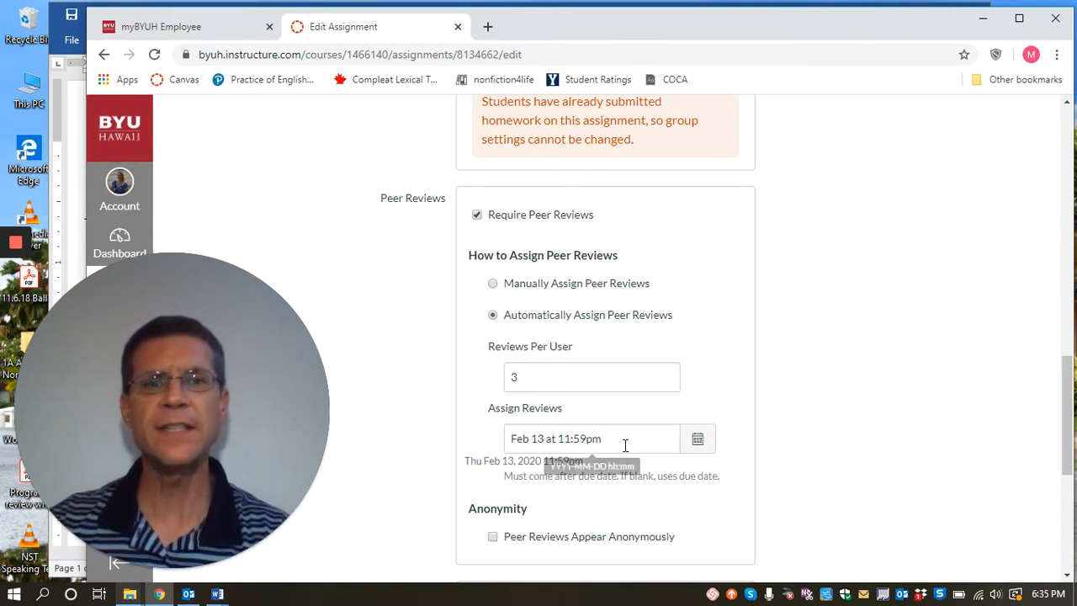
left_click(592, 438)
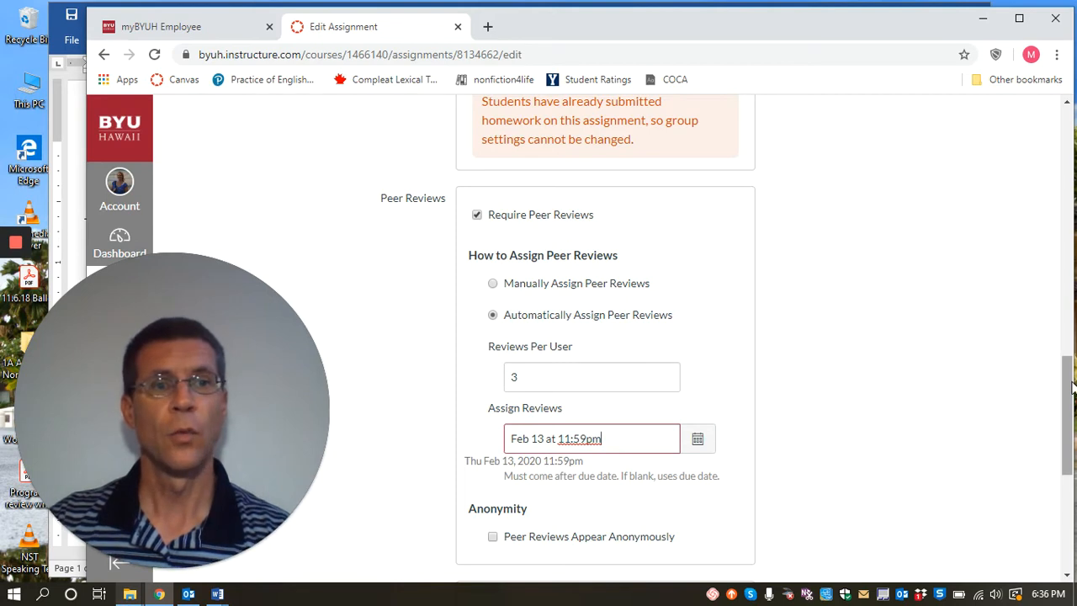
Save the edit form, returning to the published assignment page with 16 of 16 submissions graded
scroll("down", 3)
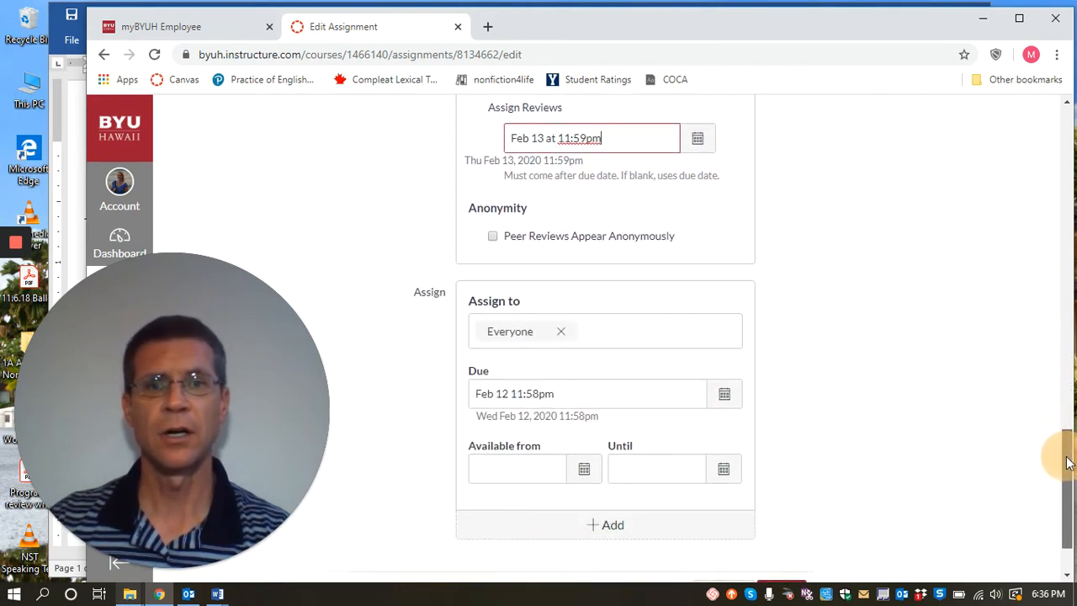
scroll("down", 3)
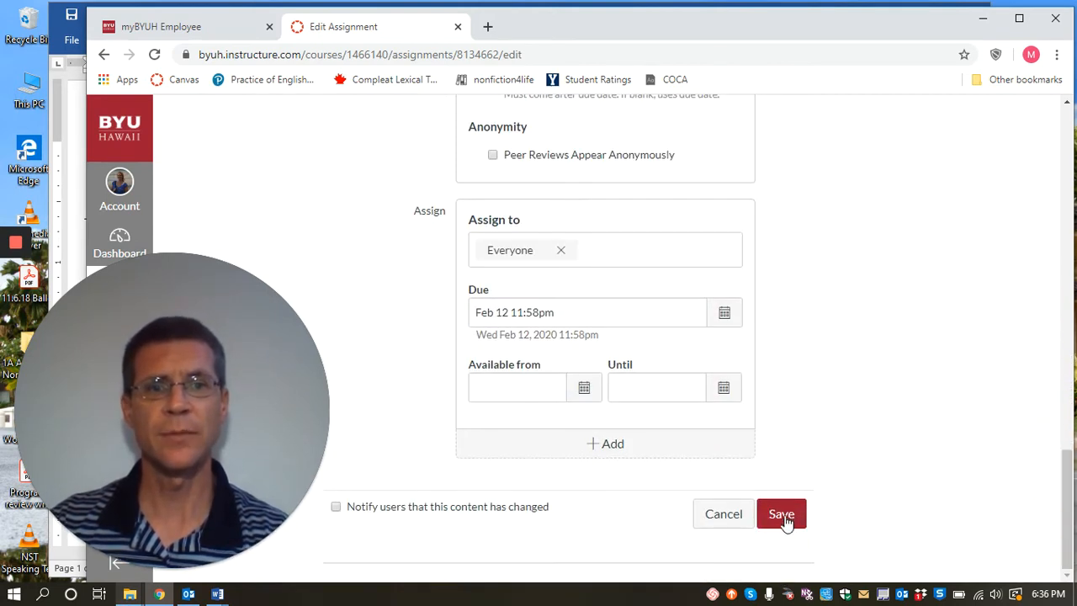
left_click(781, 515)
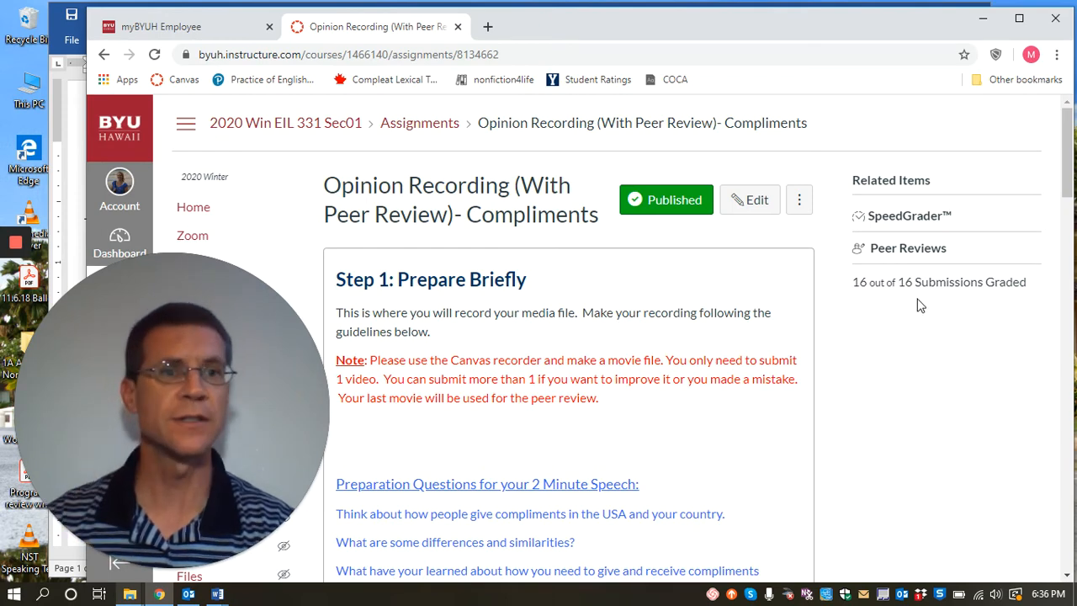
mouse_move(909, 247)
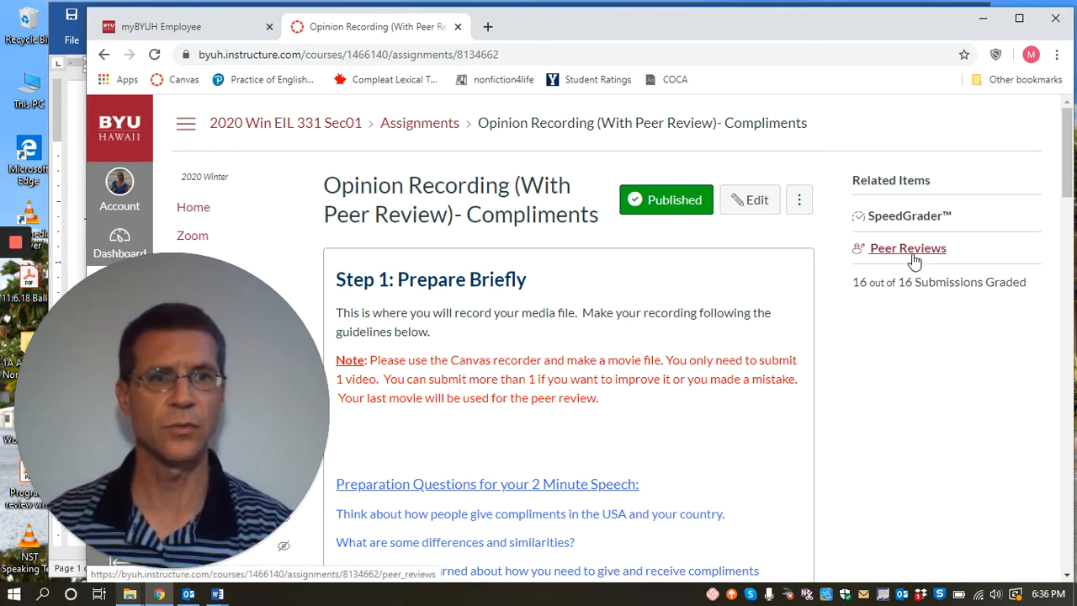
Review the Peer Reviews list of three assigned submissions per student, then go back to the assignment
left_click(909, 247)
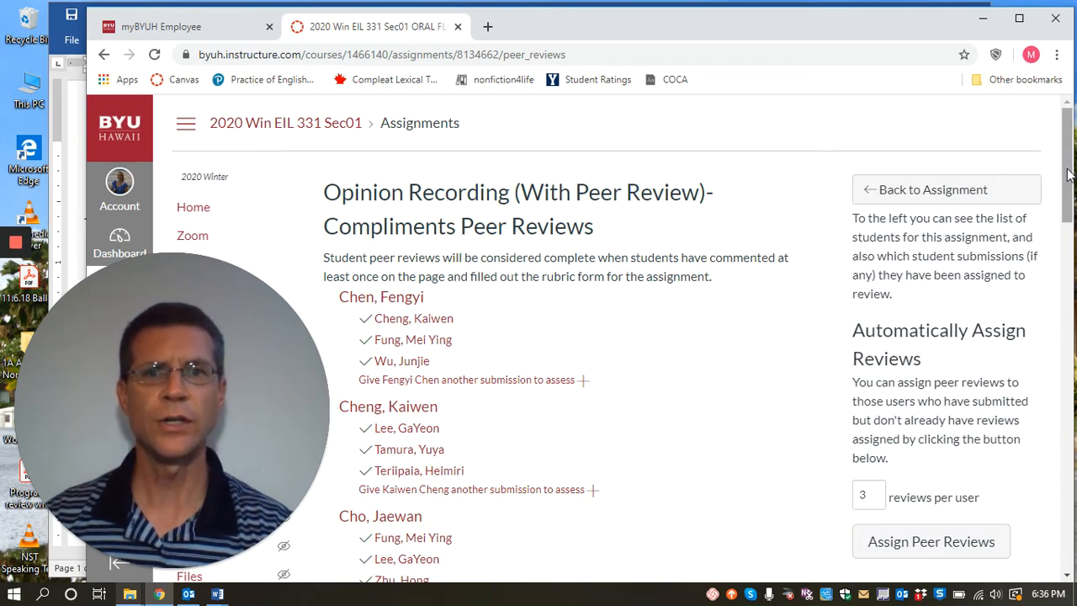
scroll("down", 3)
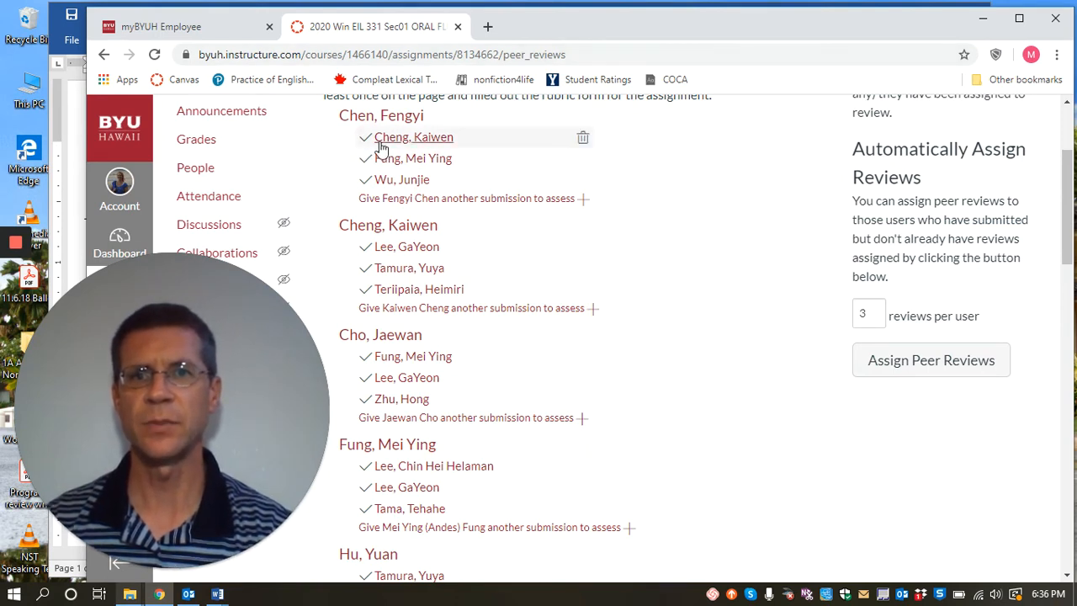
mouse_move(402, 179)
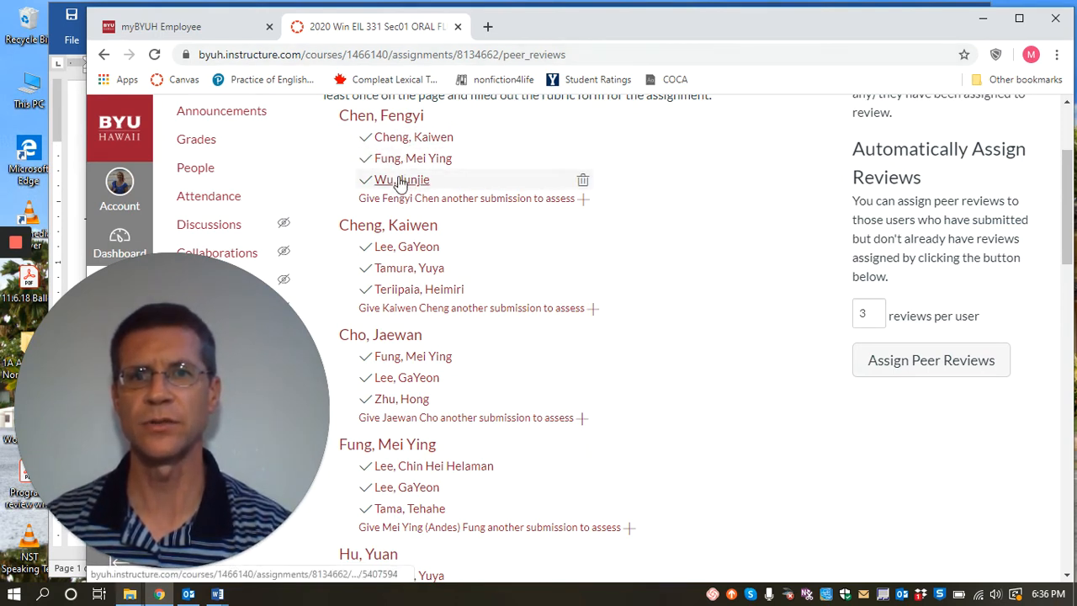
mouse_move(783, 193)
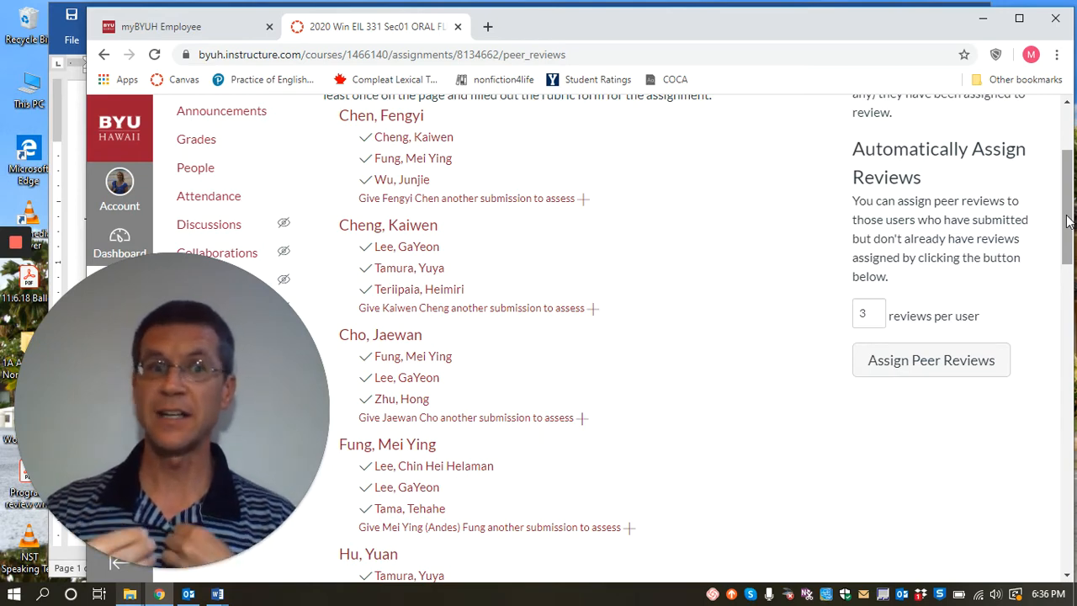
mouse_move(1050, 244)
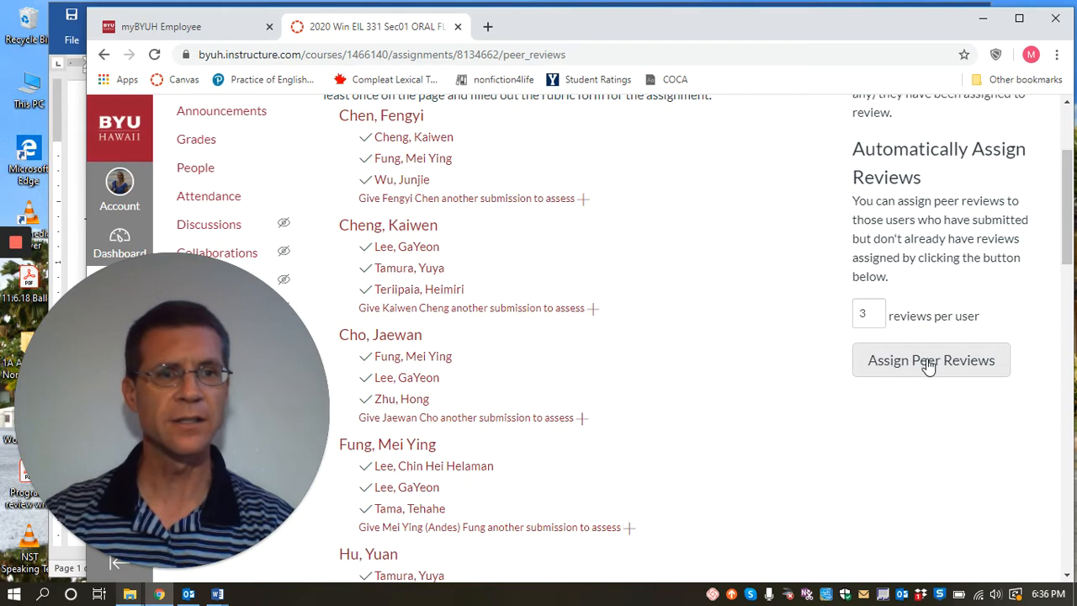
mouse_move(845, 344)
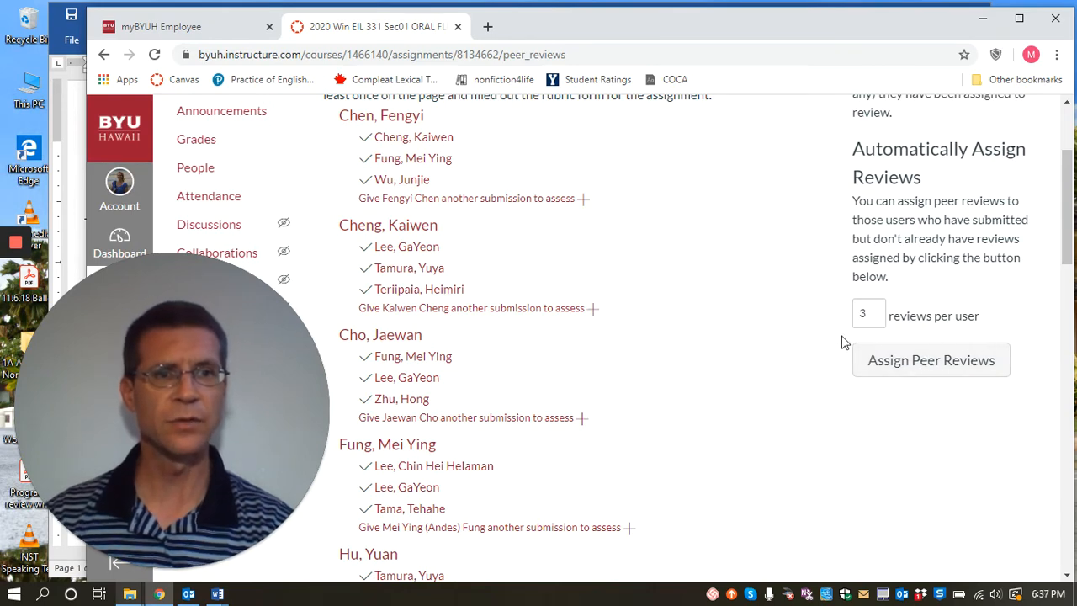
mouse_move(1059, 269)
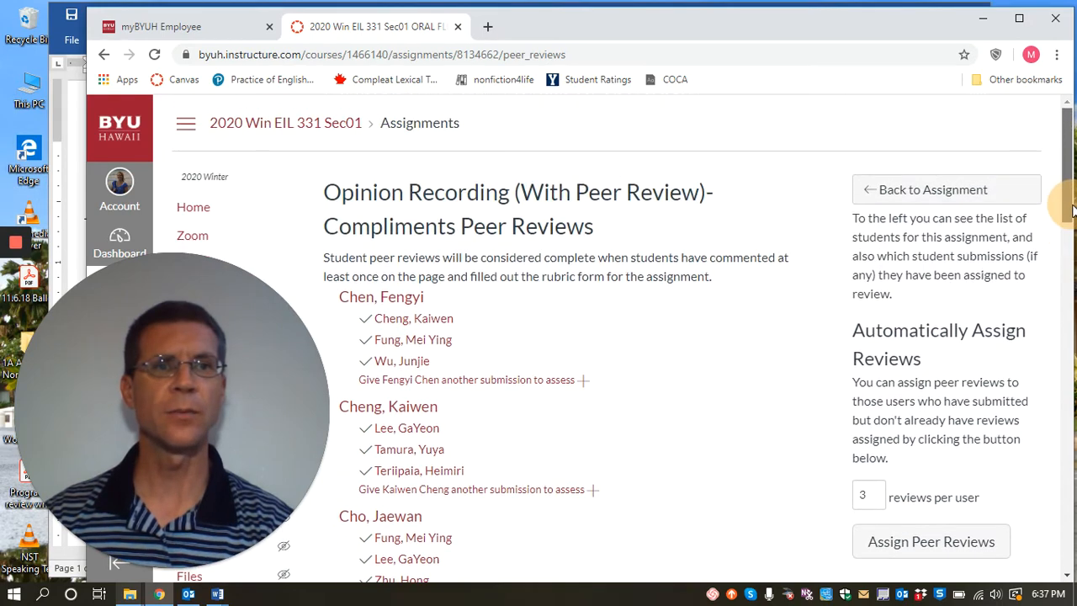
scroll("down", 3)
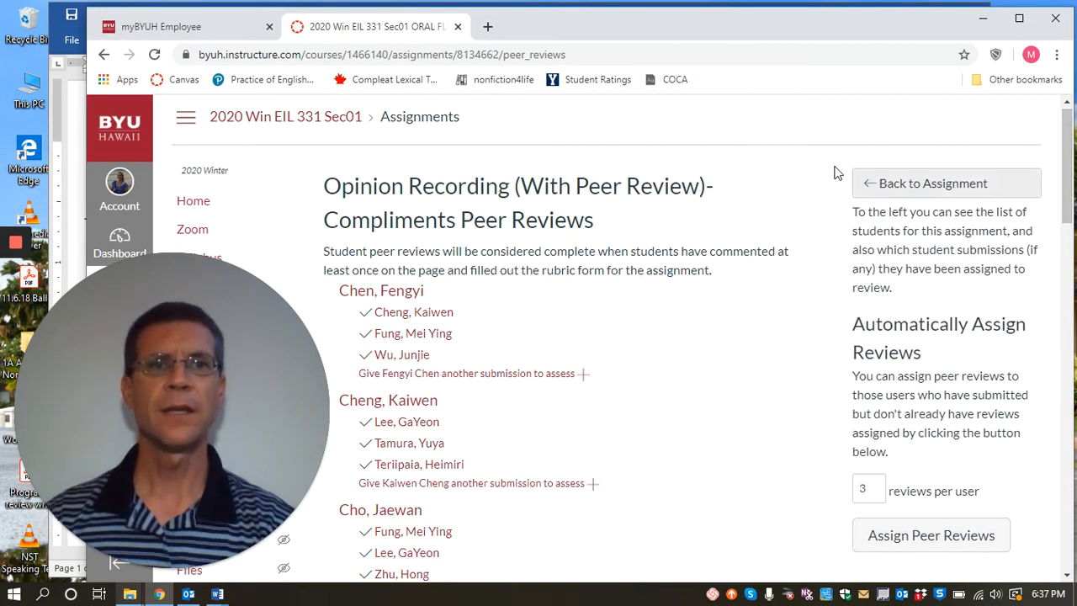
mouse_move(420, 116)
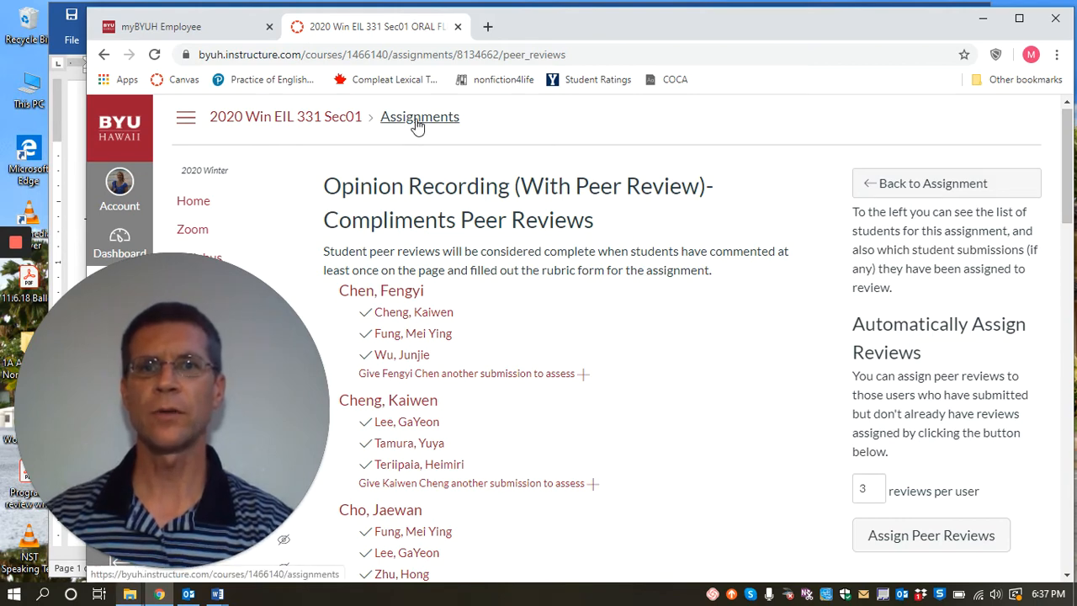
left_click(932, 181)
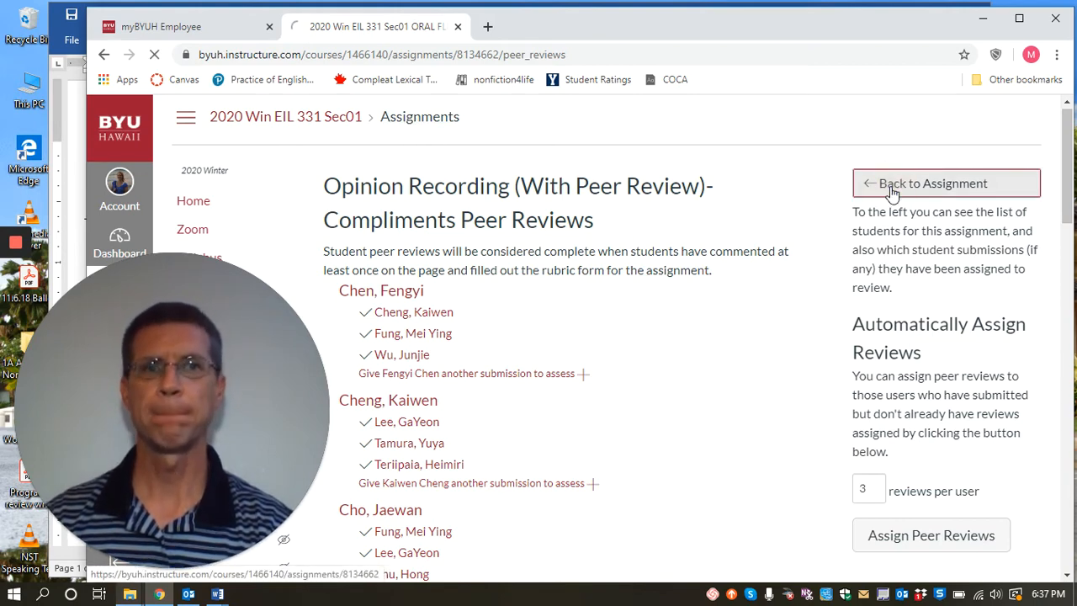
left_click(933, 182)
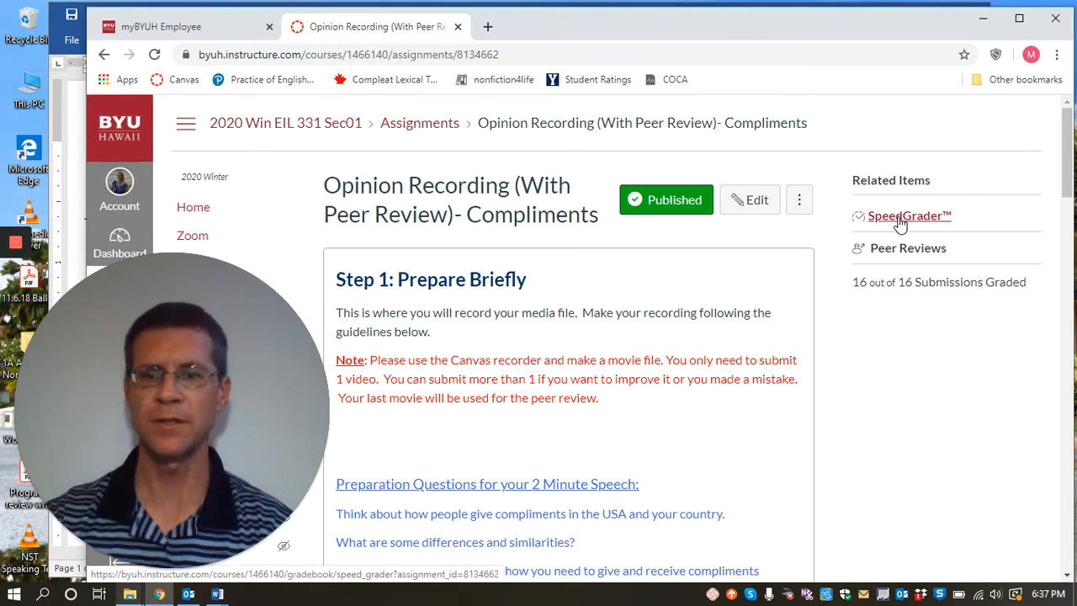
left_click(909, 216)
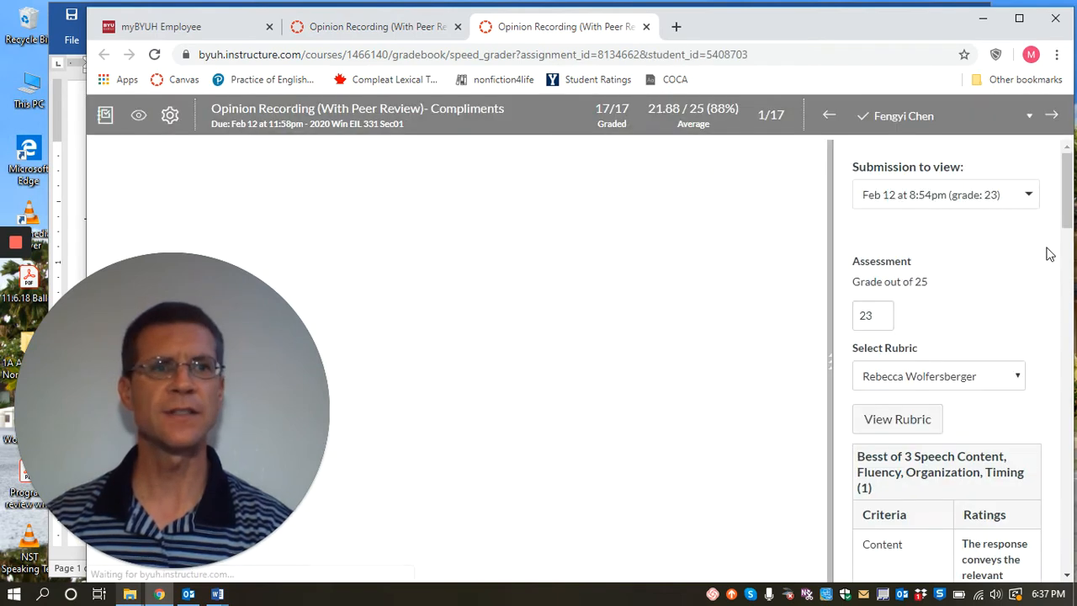
scroll("down", 3)
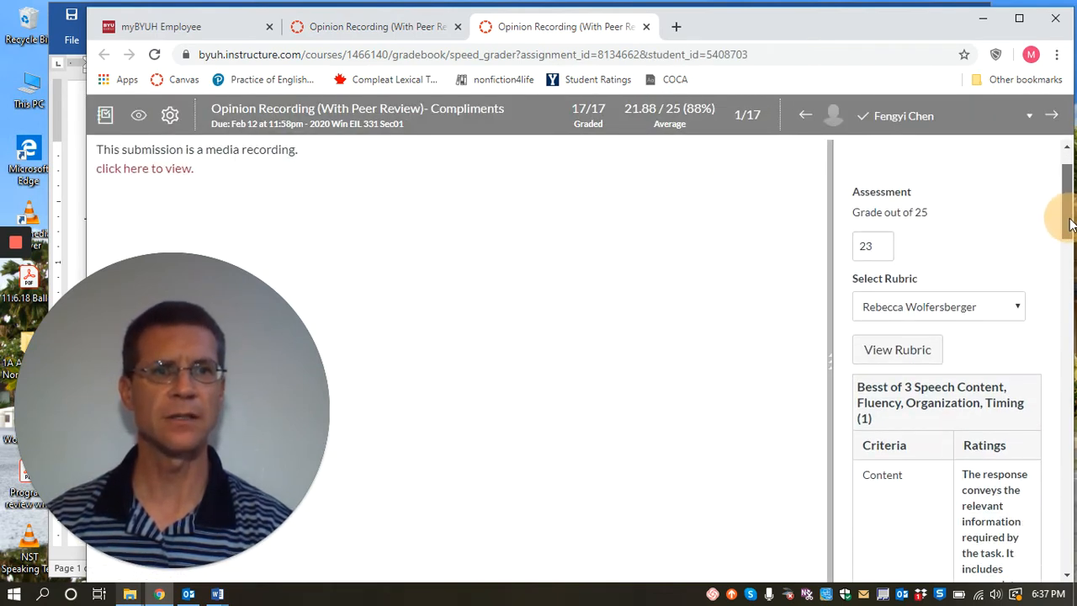
scroll("down", 3)
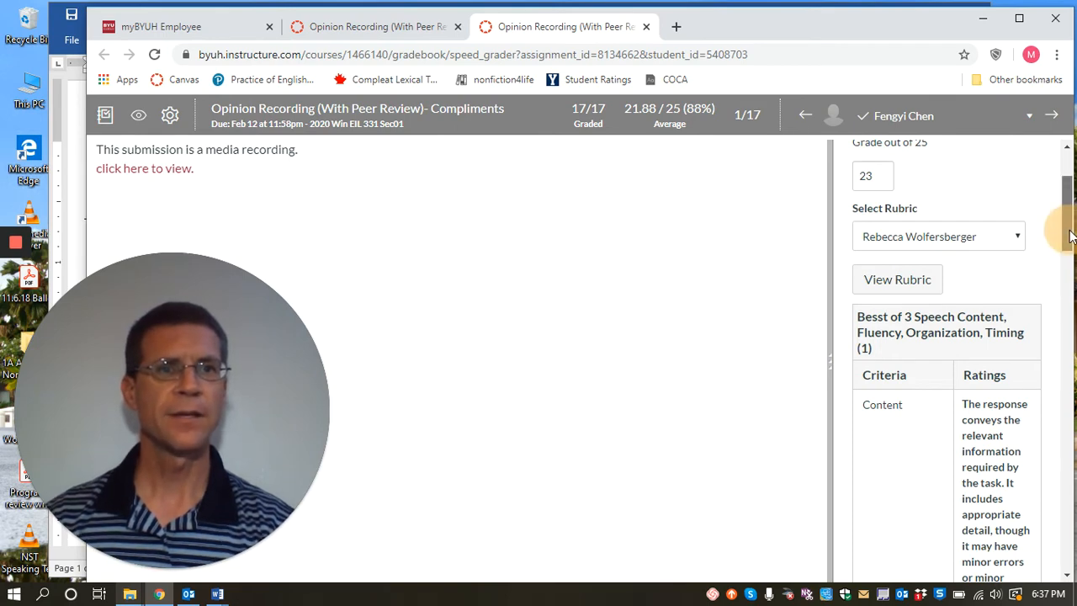
scroll("down", 3)
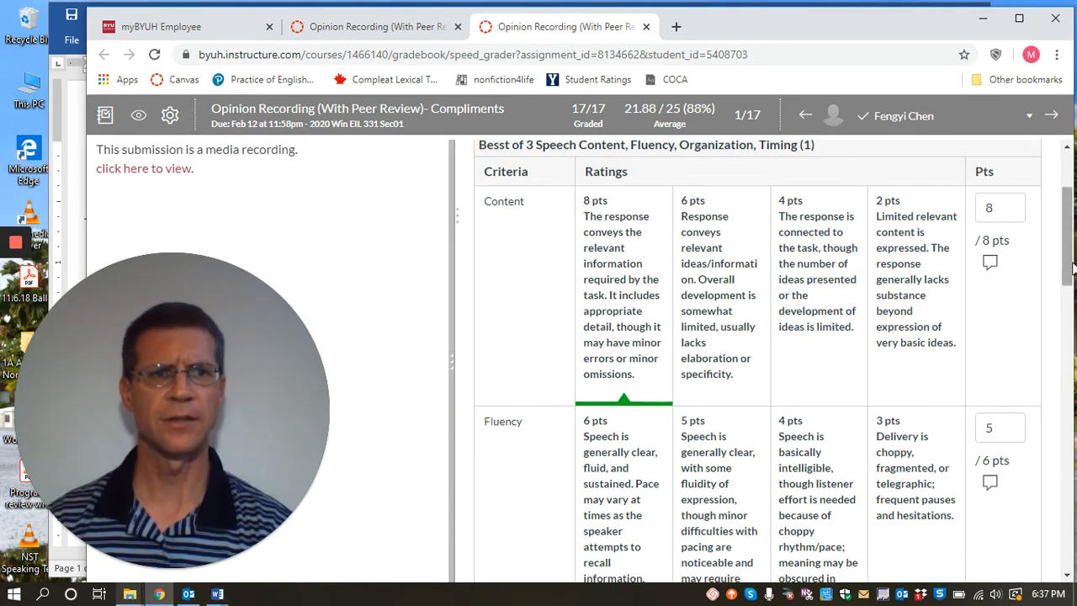
scroll("down", 3)
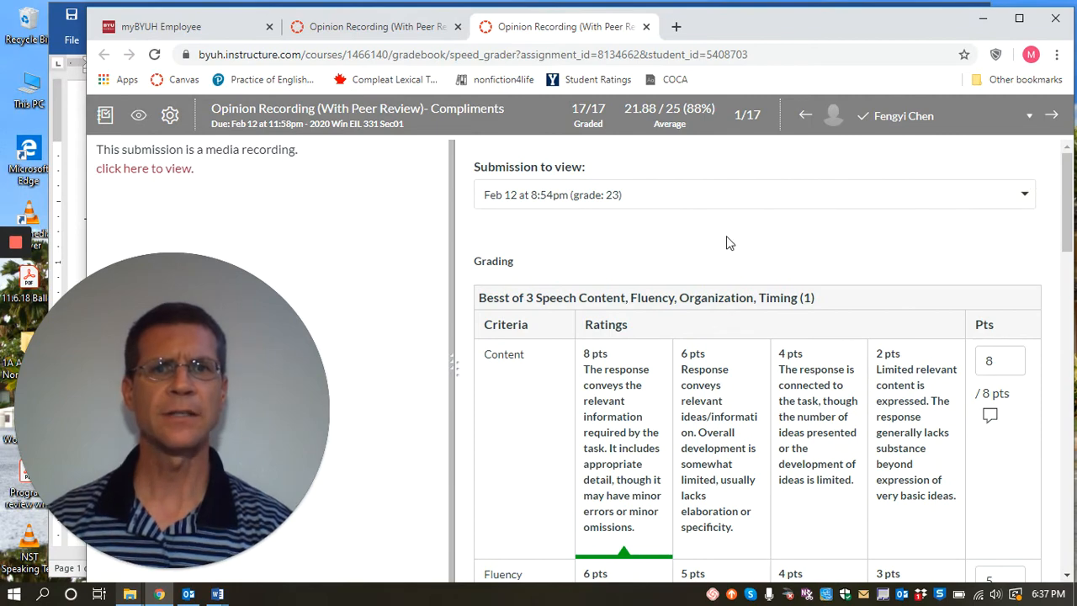
scroll("down", 3)
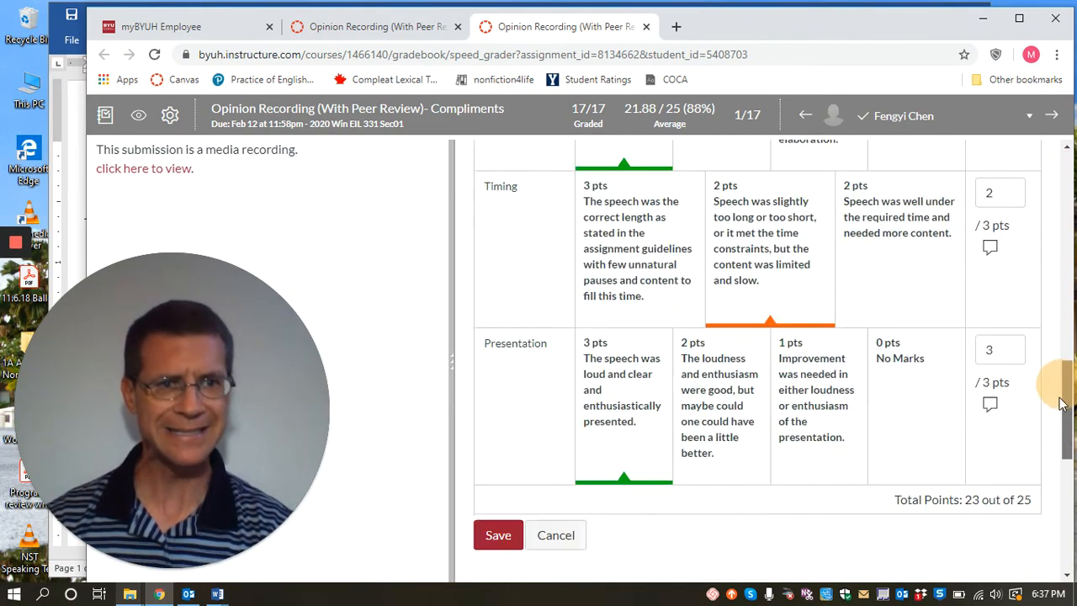
scroll("down", 3)
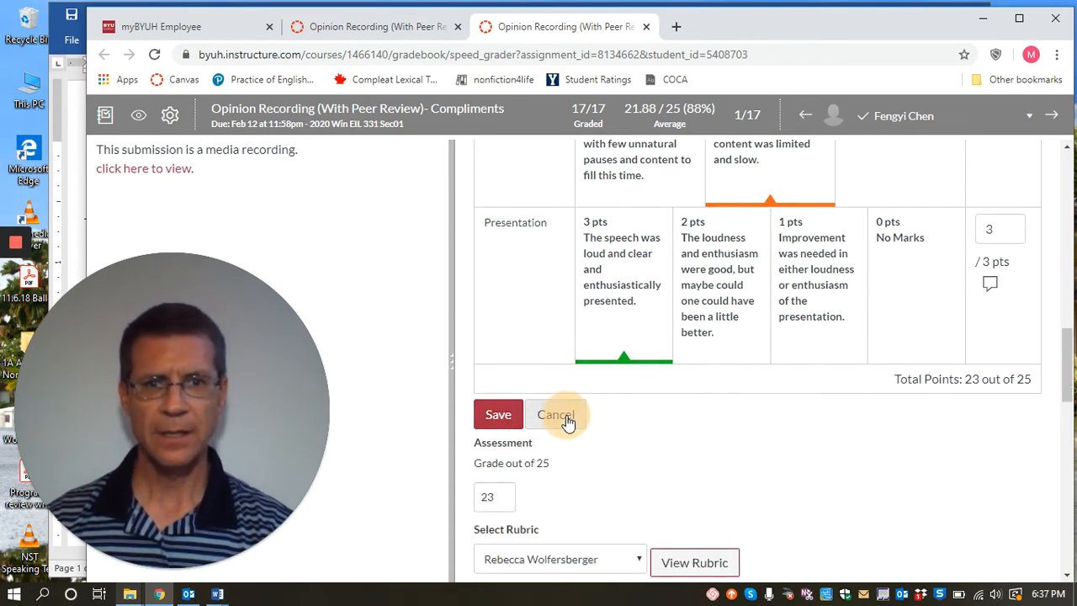
left_click(555, 414)
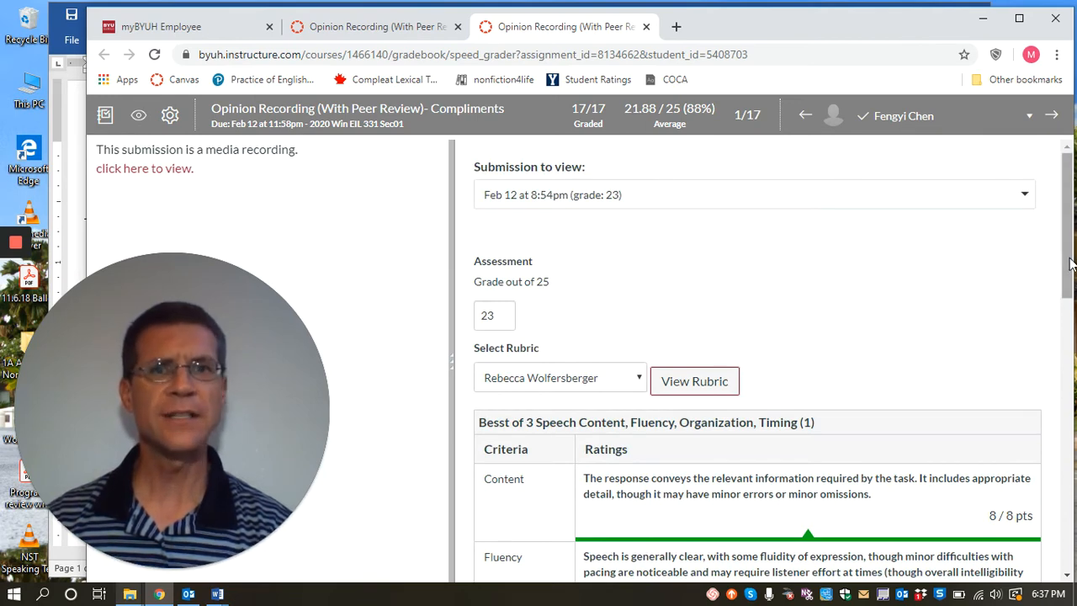
Choose the second reviewer in Select Rubric, showing a 25/25 score, and scroll to the Assignment Comments
scroll("down", 3)
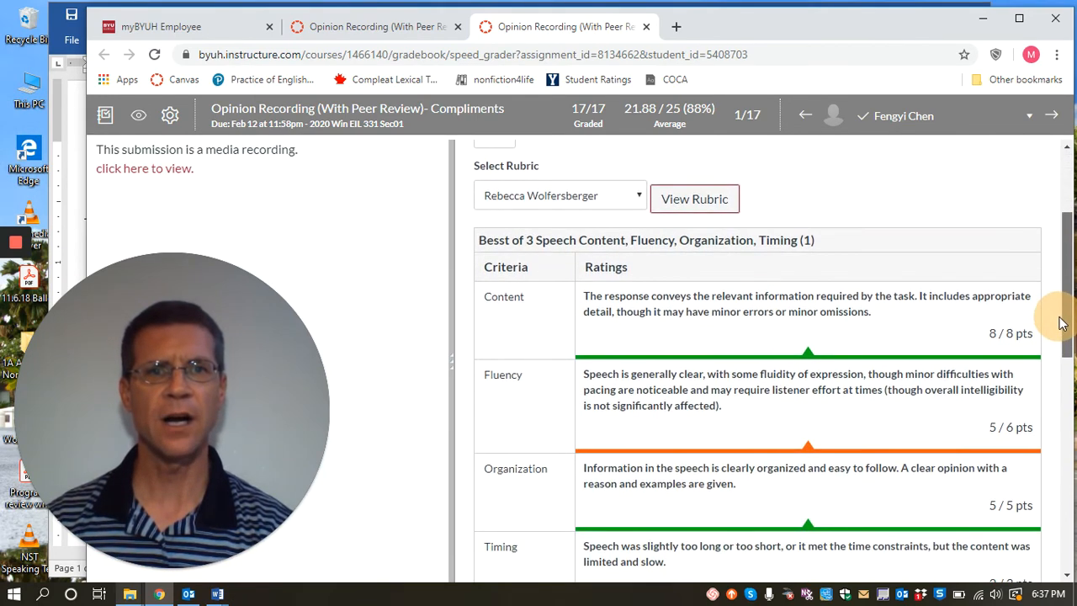
left_click(559, 196)
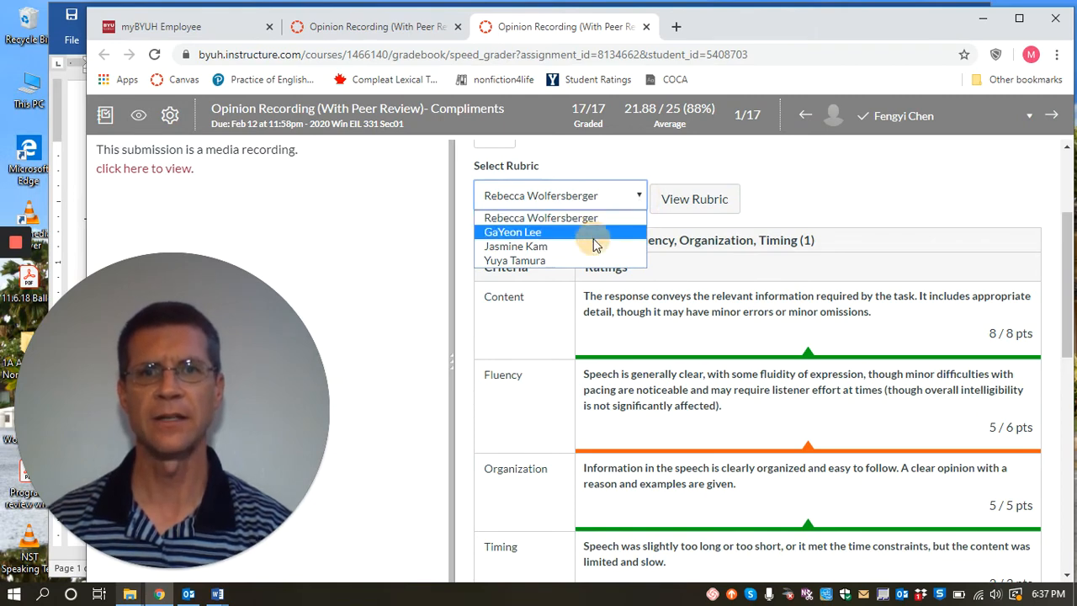
left_click(512, 232)
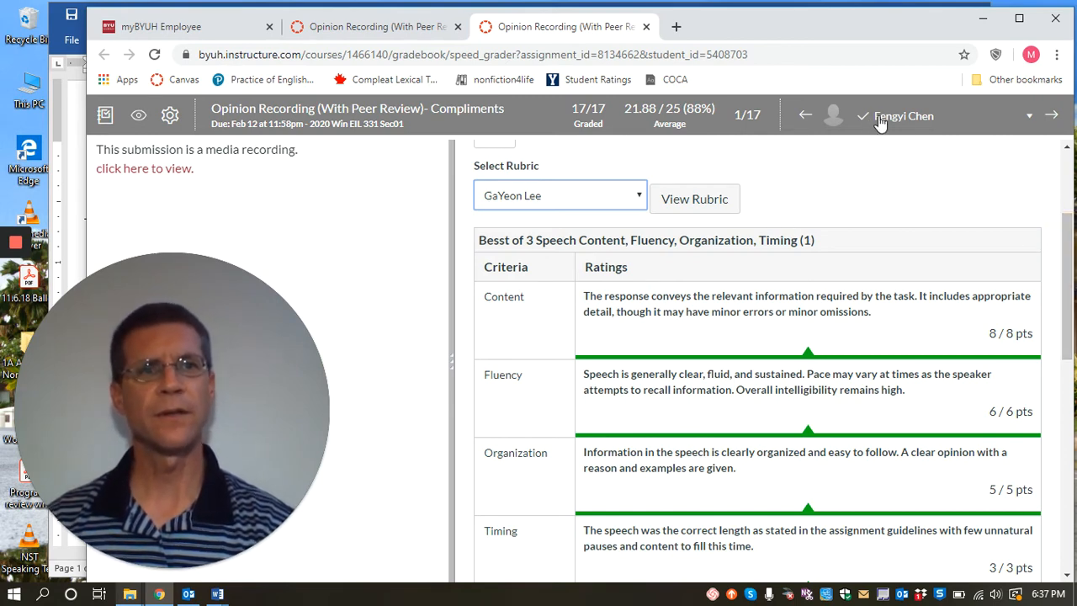
mouse_move(909, 131)
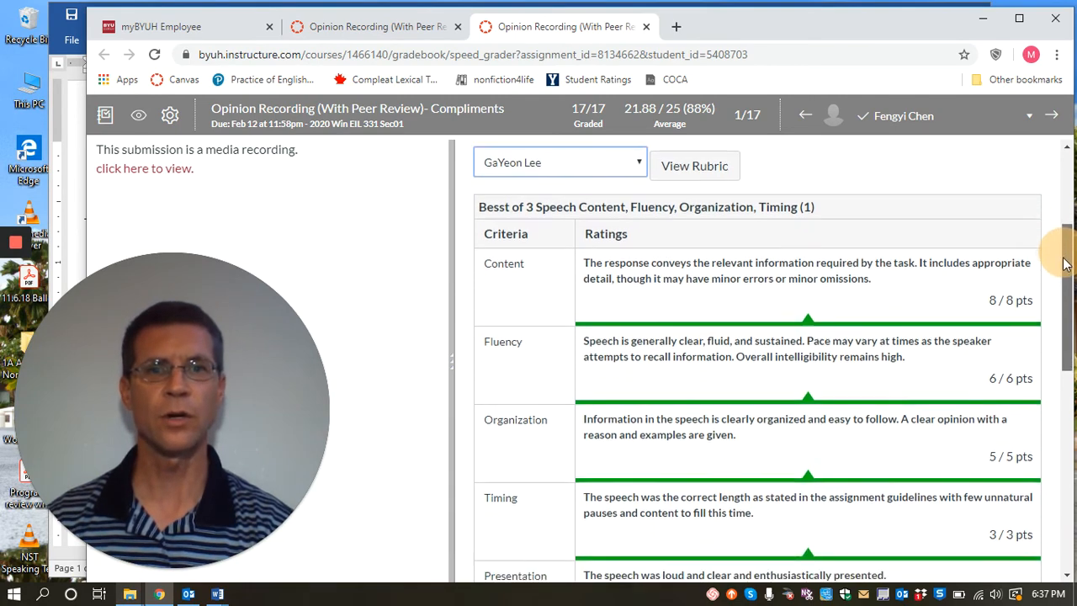
scroll("down", 3)
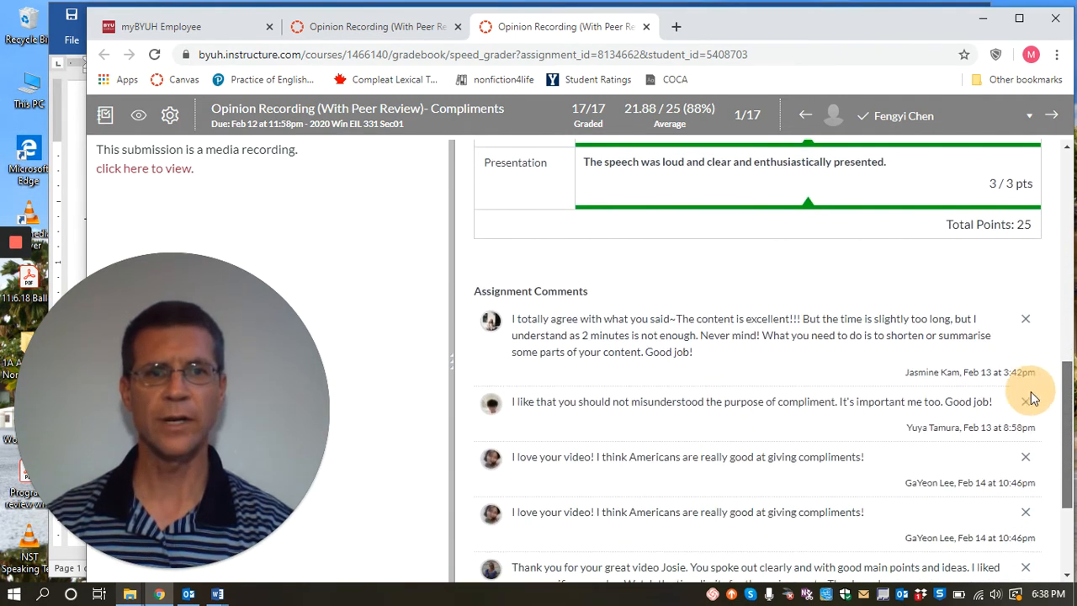
scroll("down", 3)
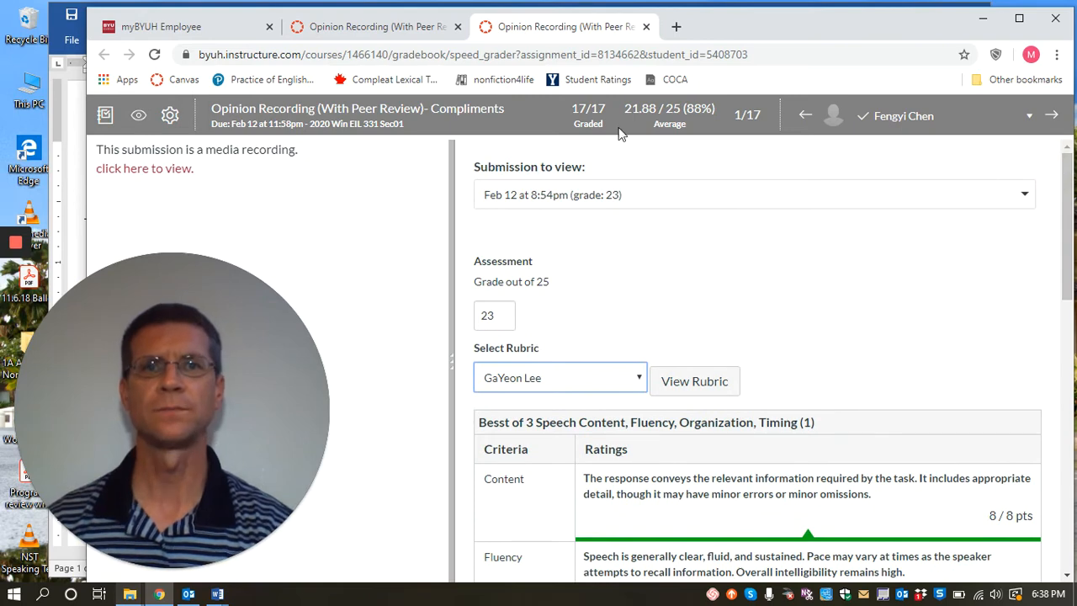
mouse_move(579, 178)
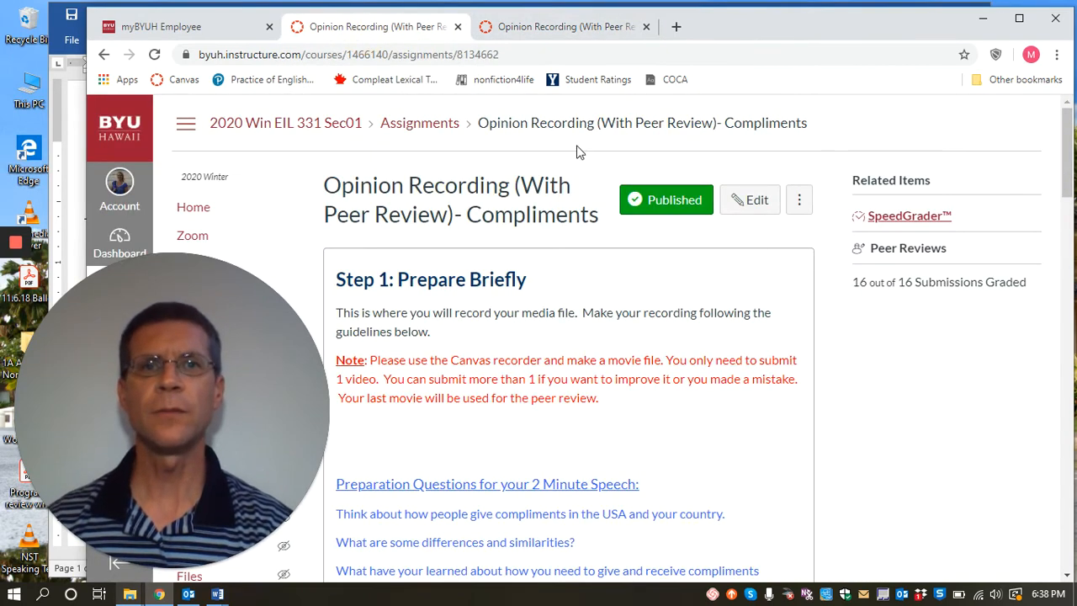
Scroll past the rubric and use Next to reach the 10-point Peer Review Check quiz
scroll("down", 3)
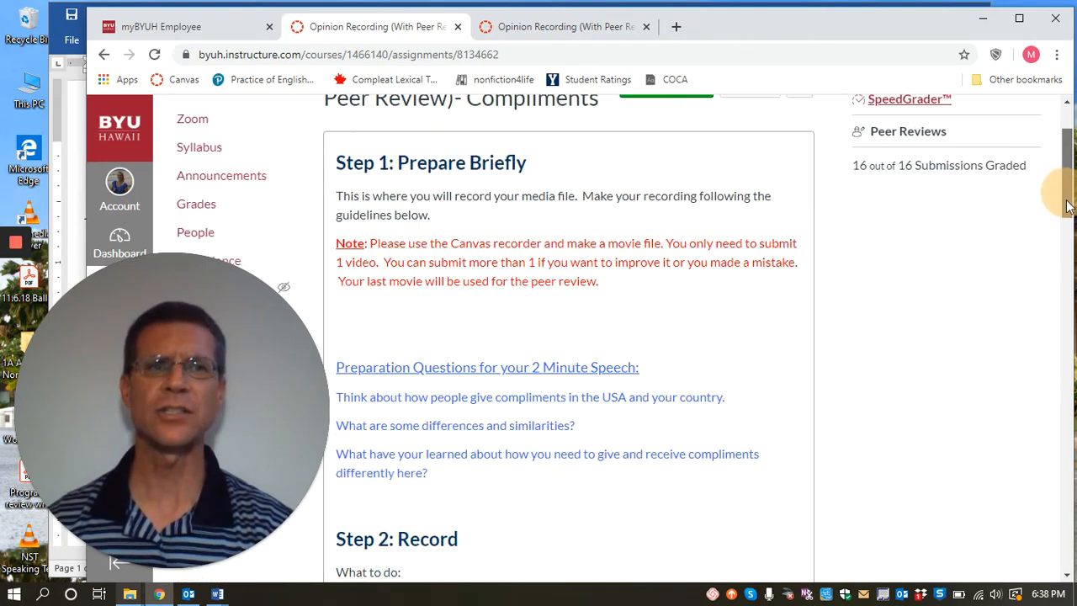
scroll("down", 3)
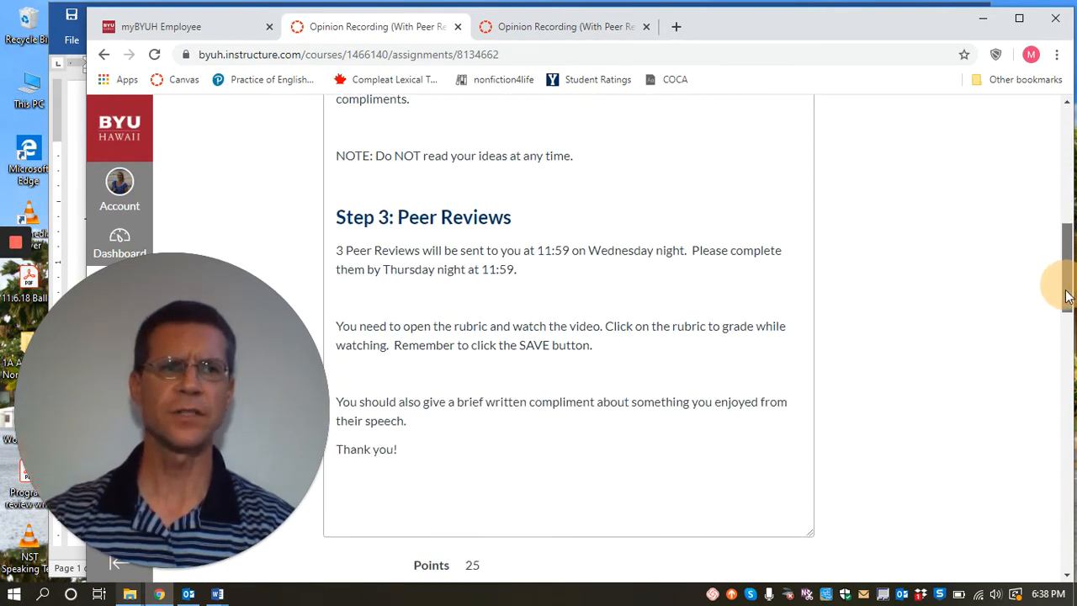
scroll("down", 3)
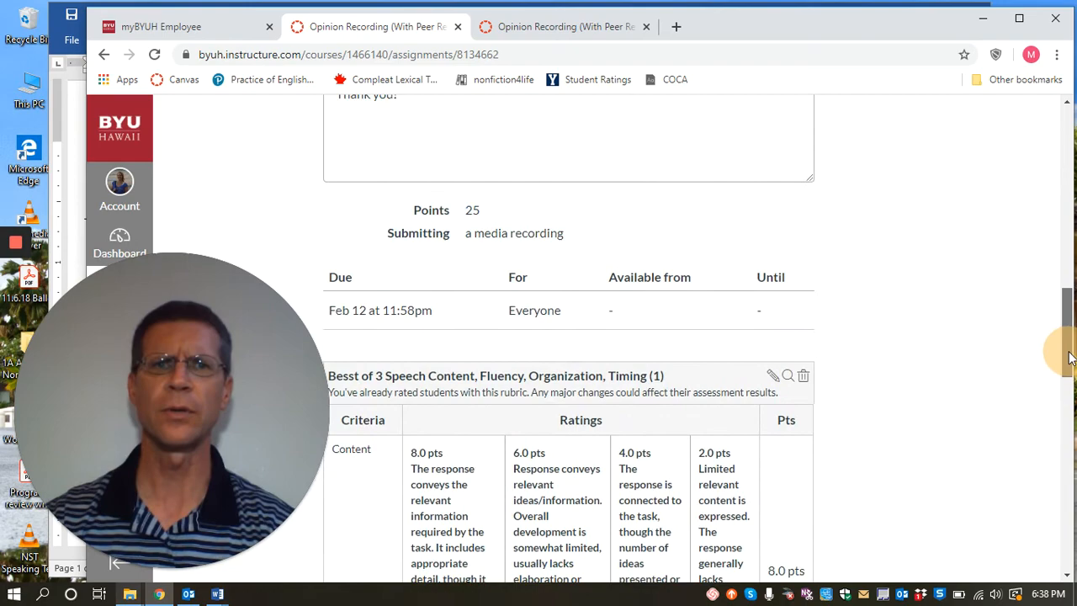
scroll("down", 3)
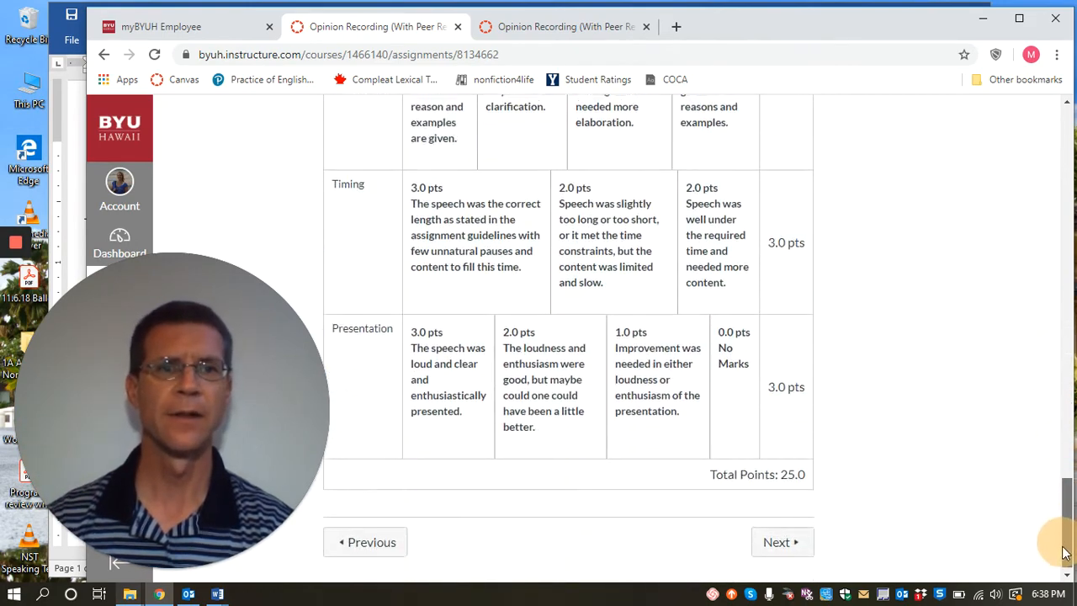
left_click(778, 542)
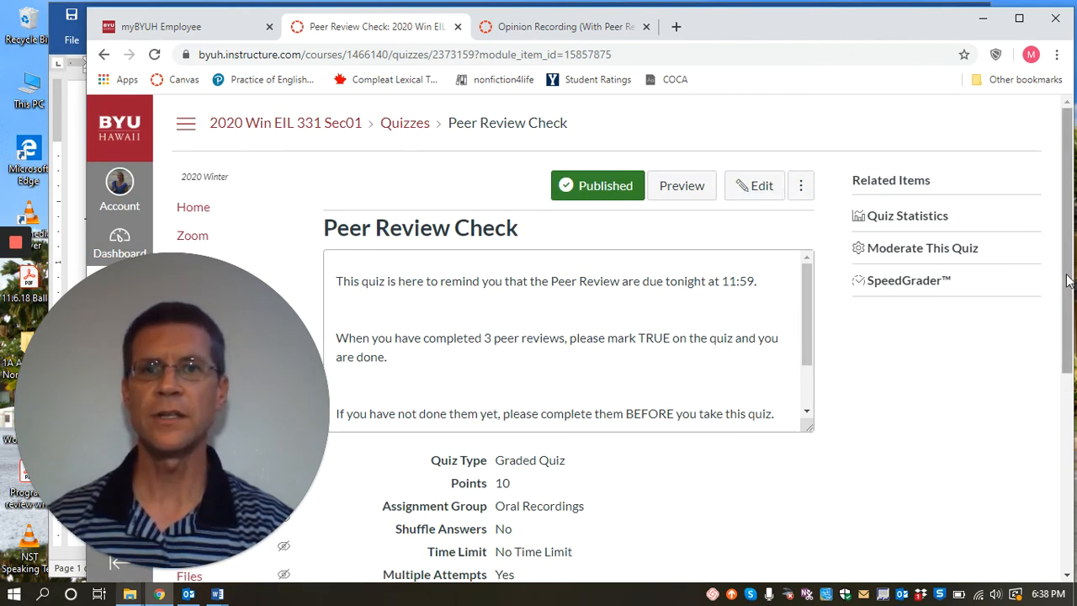
mouse_move(682, 185)
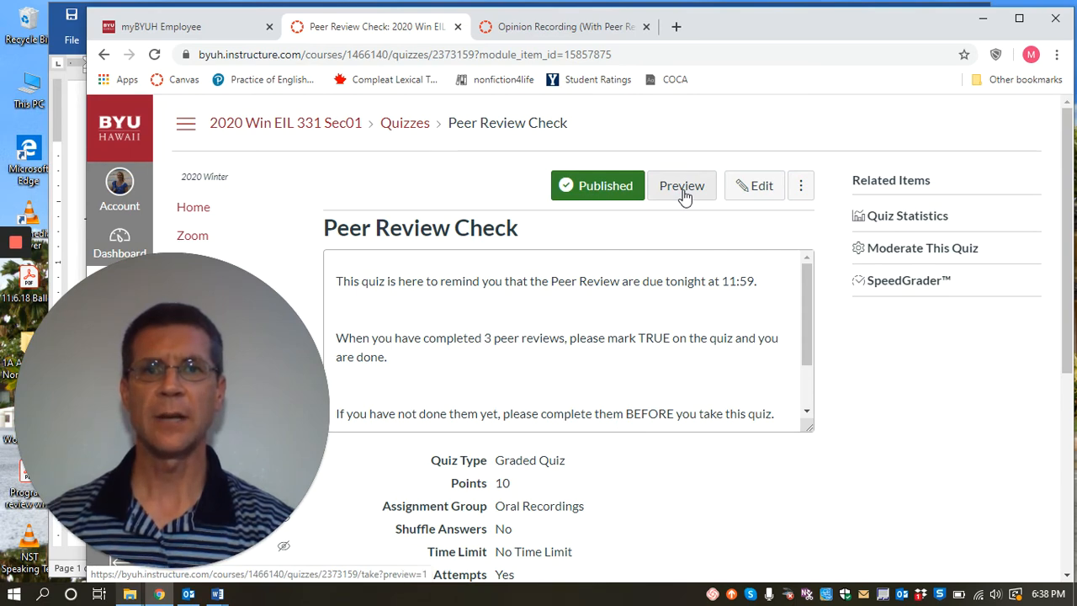
Preview the Peer Review Check quiz and scroll to its True/False question about completing three peer reviews
left_click(681, 185)
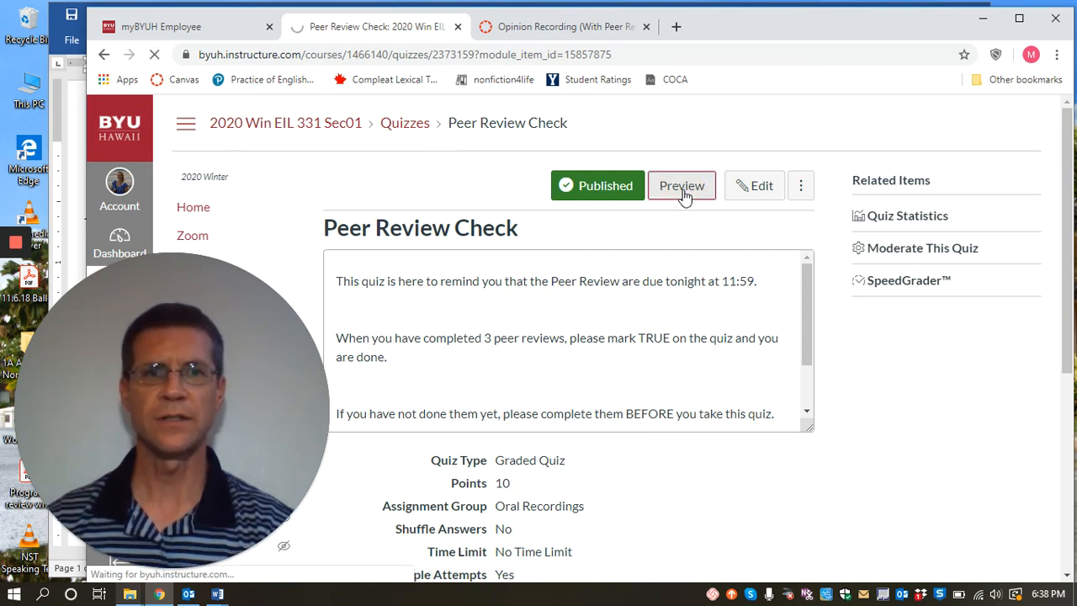
left_click(682, 185)
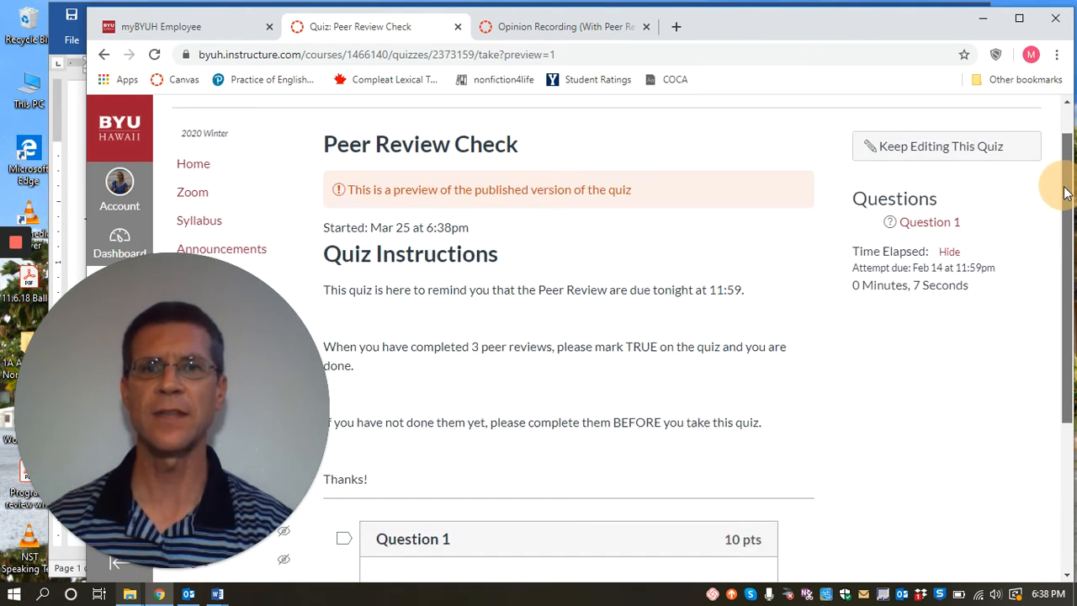
scroll("down", 3)
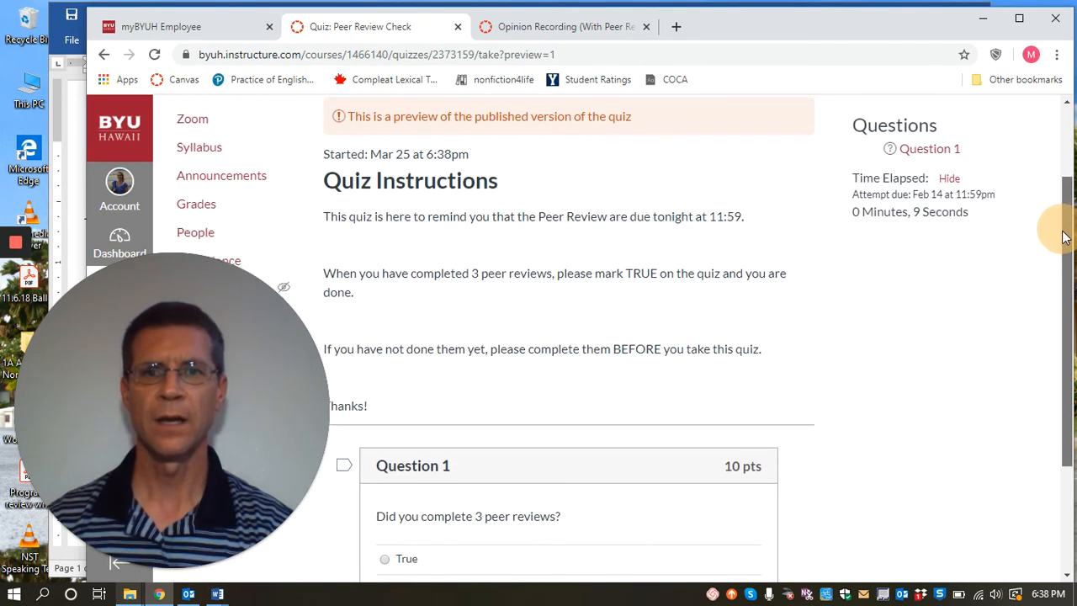
scroll("down", 3)
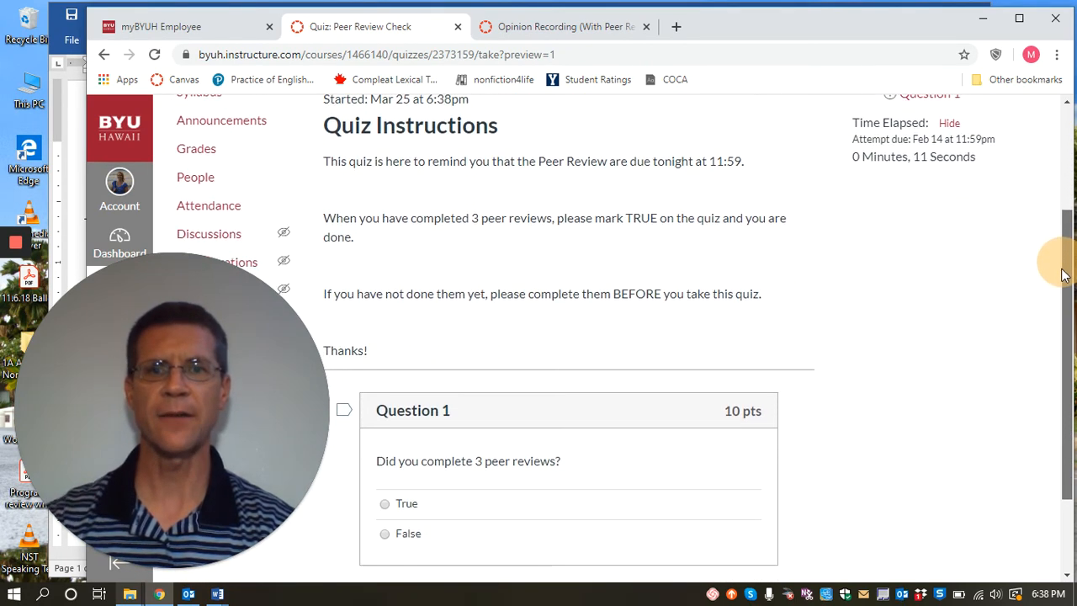
scroll("down", 3)
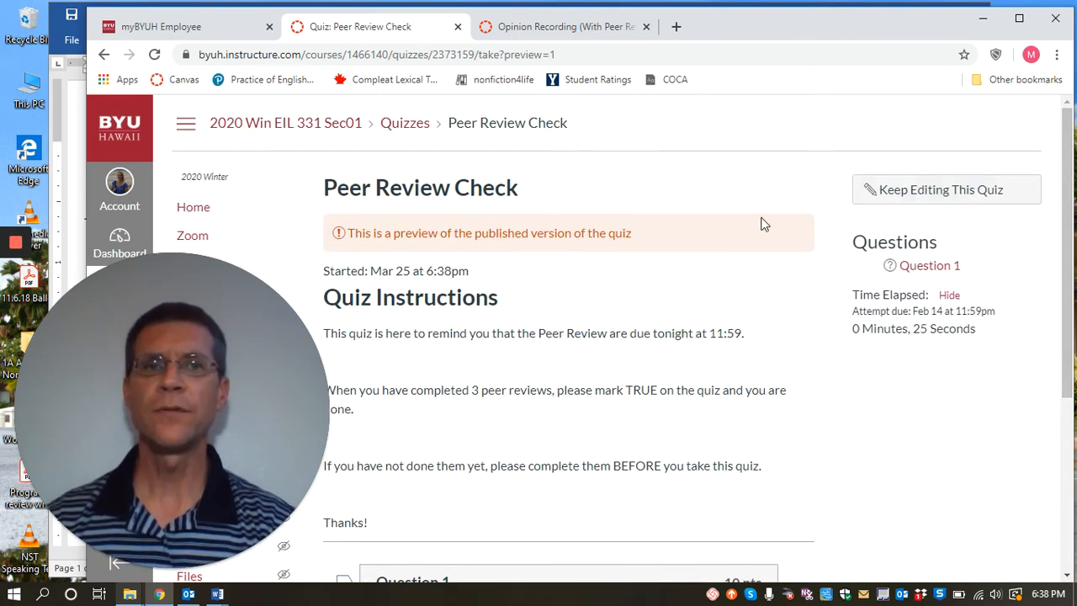
mouse_move(859, 430)
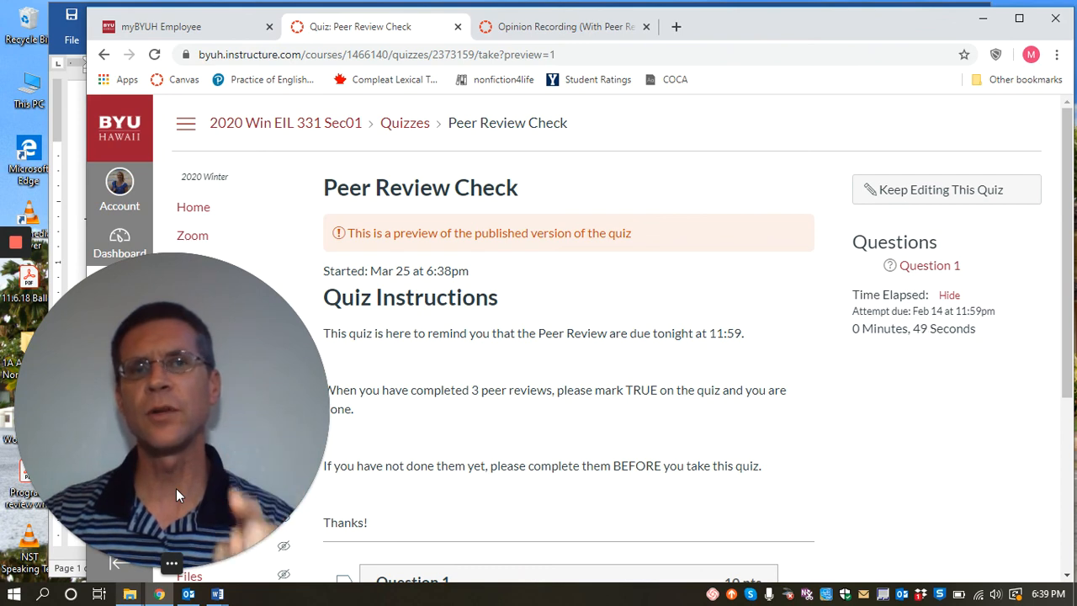
mouse_move(68, 391)
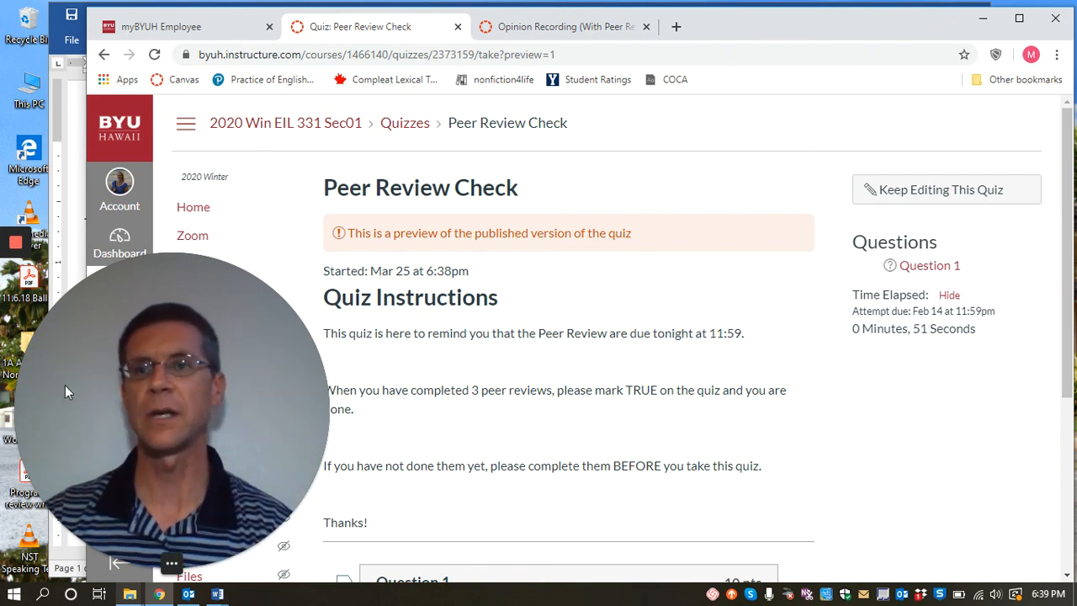